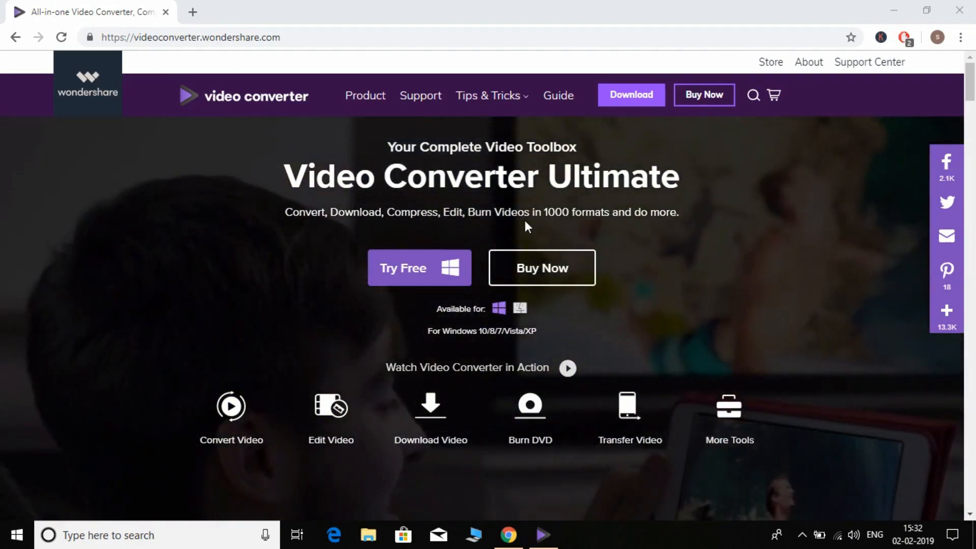
- Minimize Chrome so the desktop with the Video Converter shortcut is visible
click(895, 10)
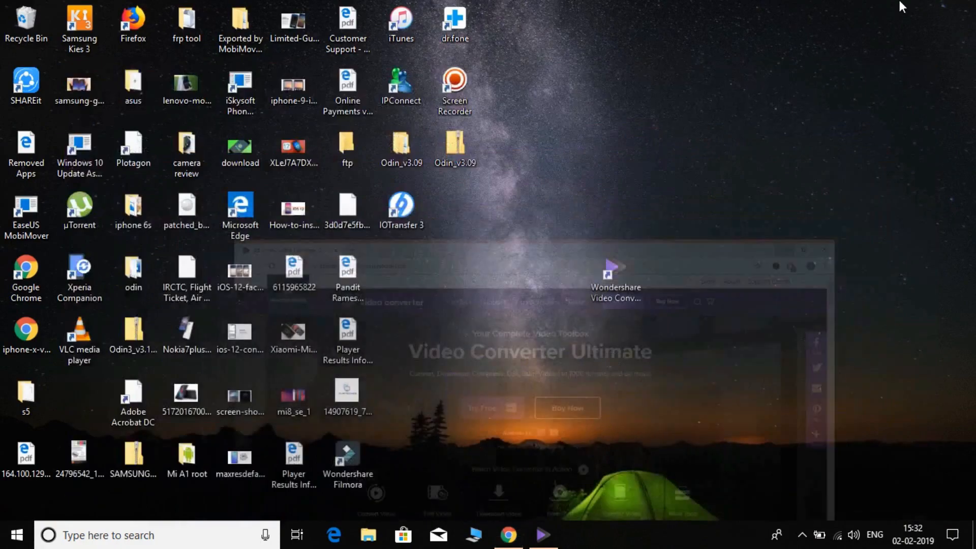
- Launch Wondershare Video Converter Ultimate from its desktop shortcut
click(542, 535)
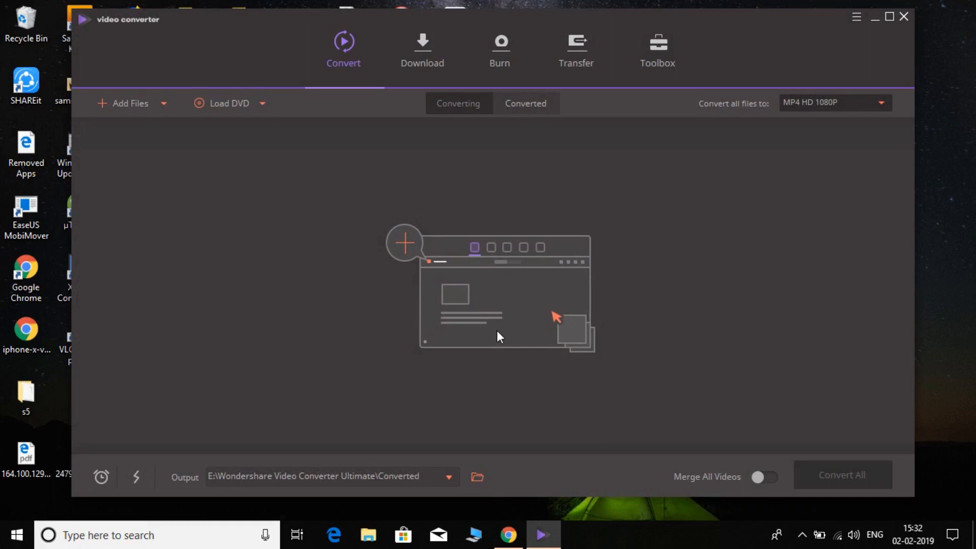
mouse_move(341, 297)
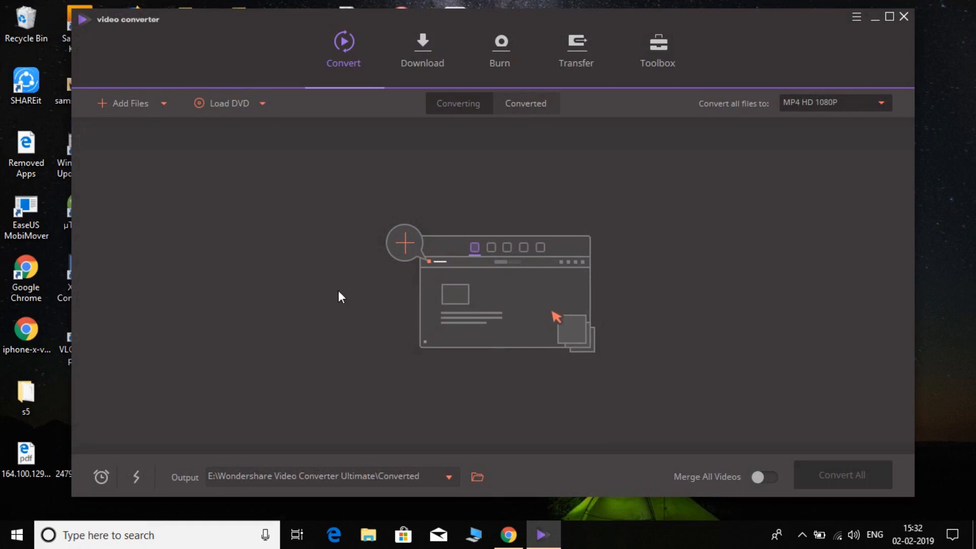
mouse_move(153, 131)
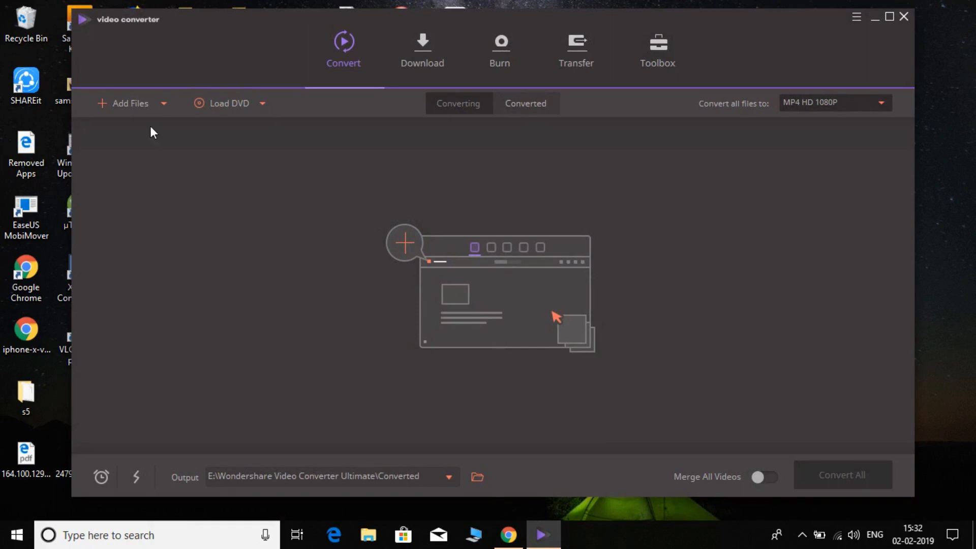
mouse_move(757, 223)
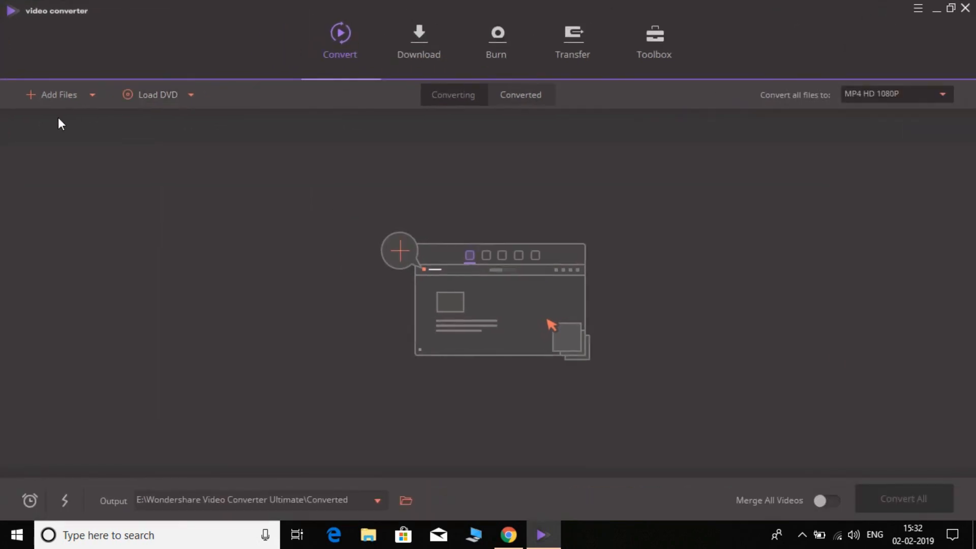
- Add VID1.mov and VID2.mov from Downloads > Video to the conversion list
click(51, 95)
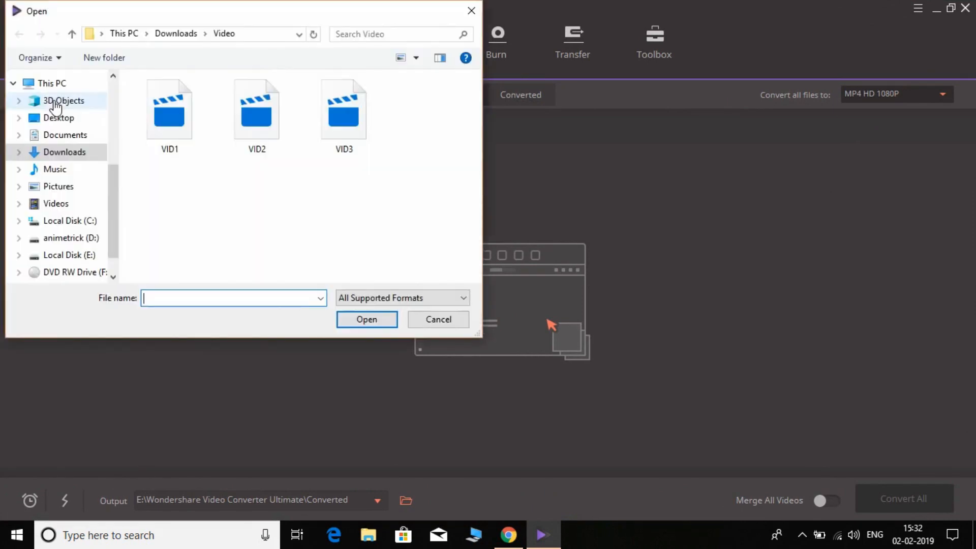
click(169, 109)
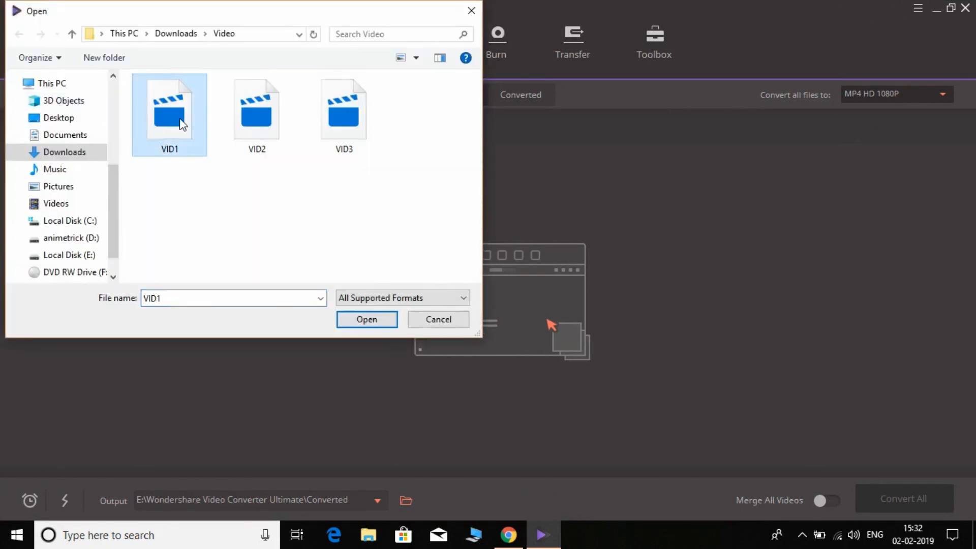
mouse_move(187, 121)
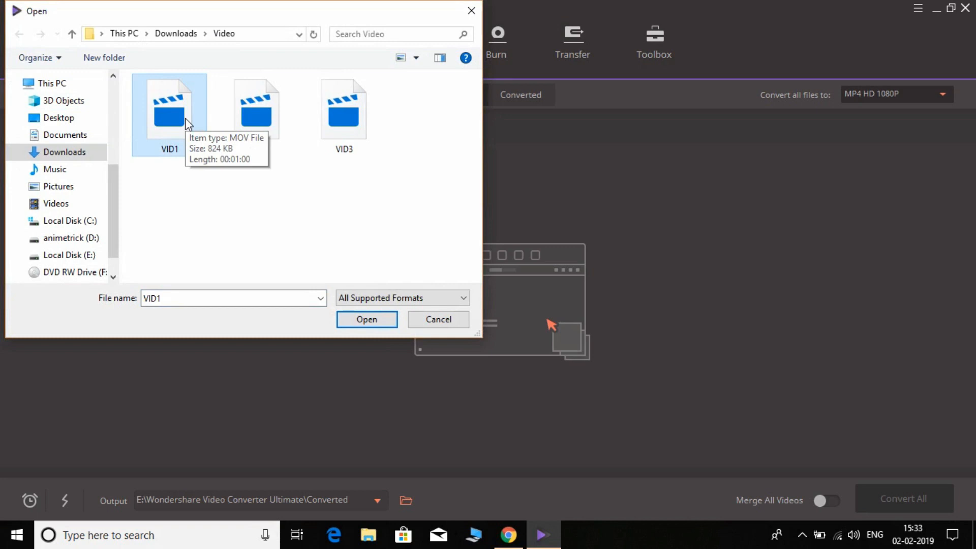
click(257, 109)
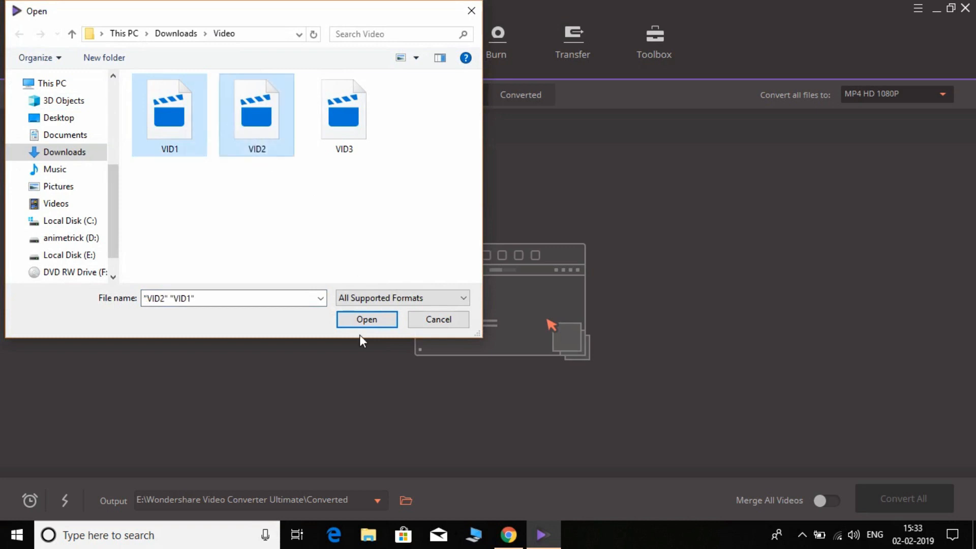
click(367, 319)
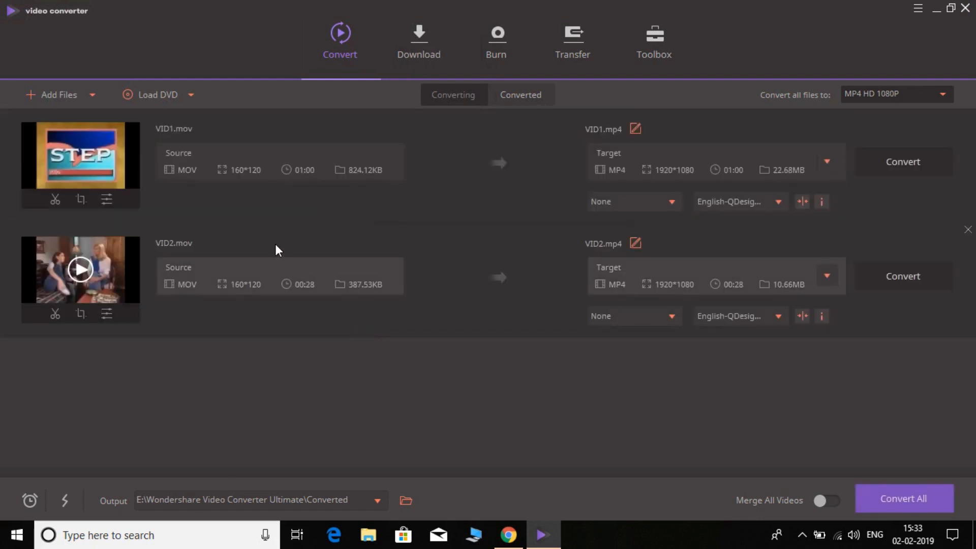
mouse_move(193, 273)
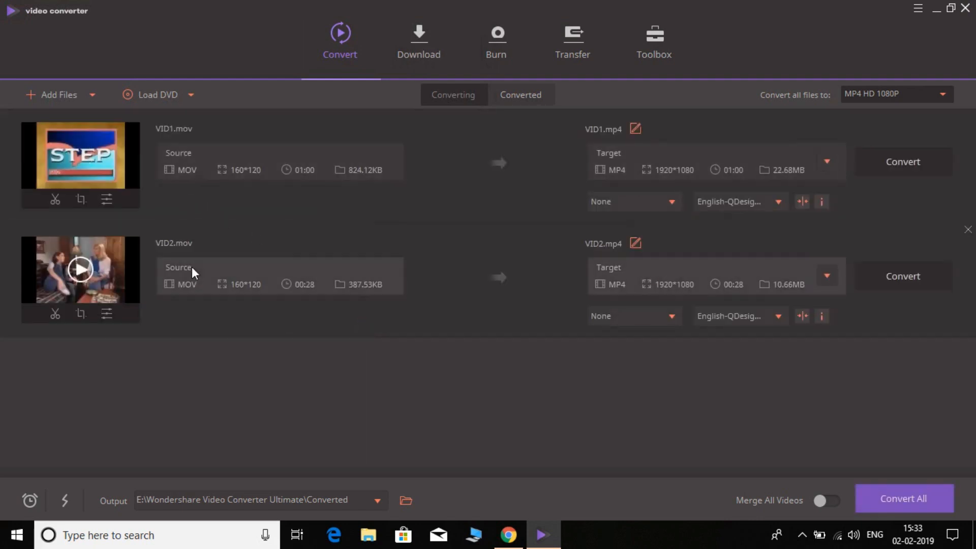
mouse_move(665, 231)
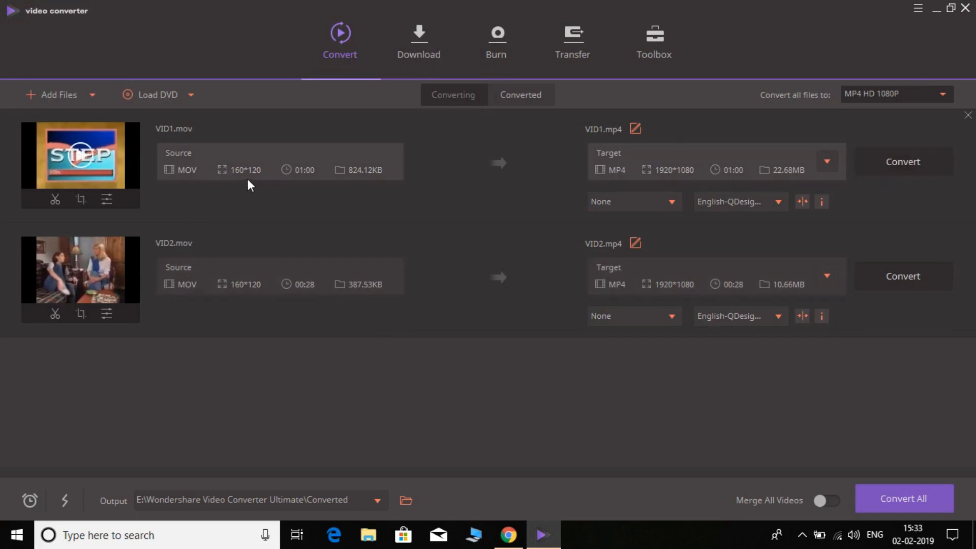
mouse_move(748, 162)
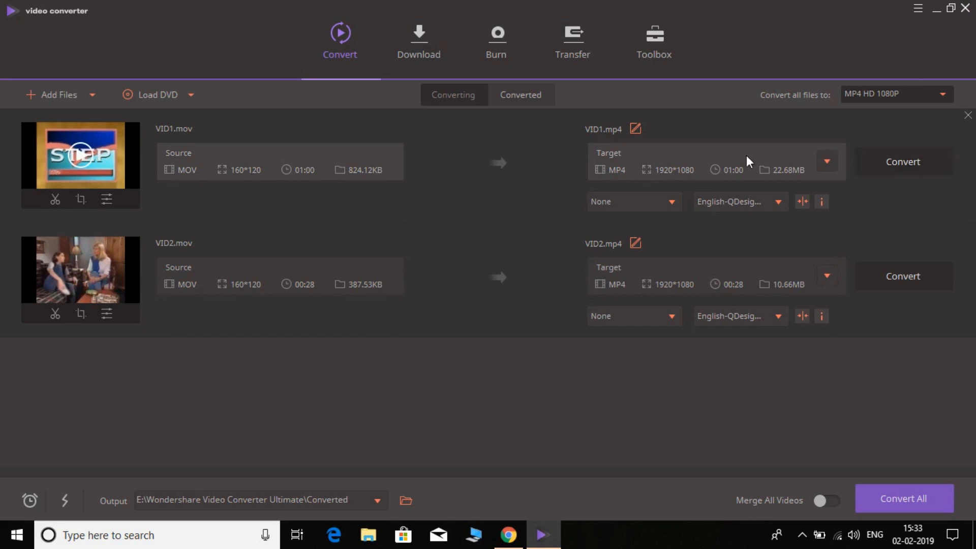
mouse_move(616, 182)
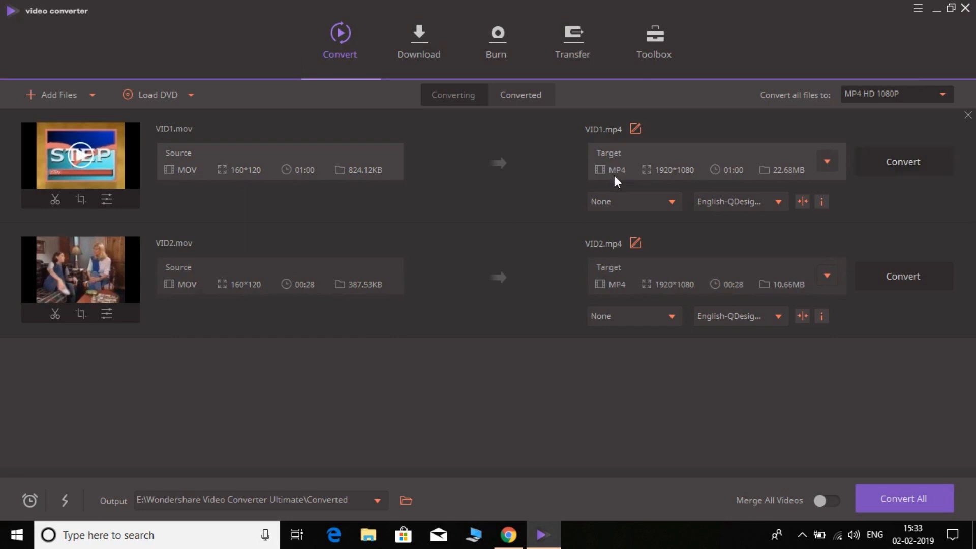
mouse_move(688, 181)
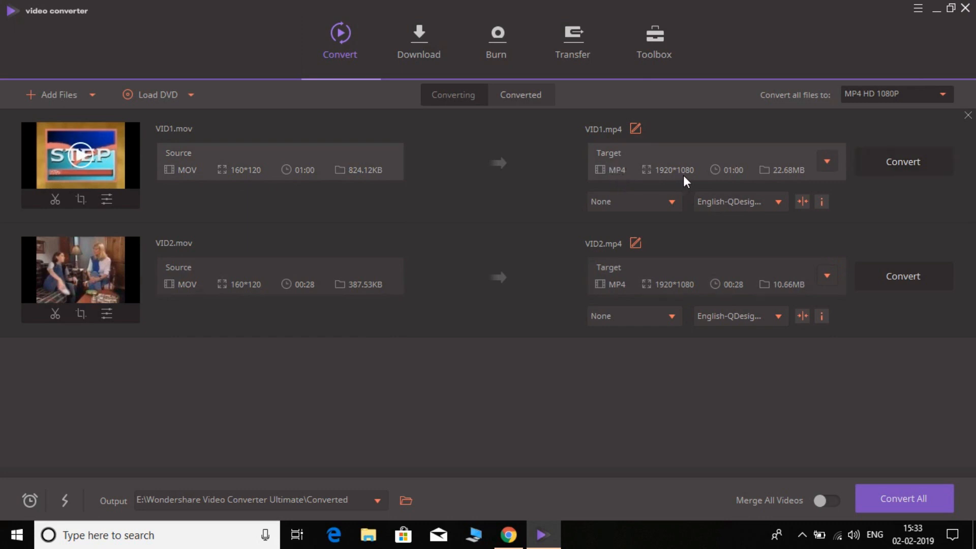
mouse_move(846, 173)
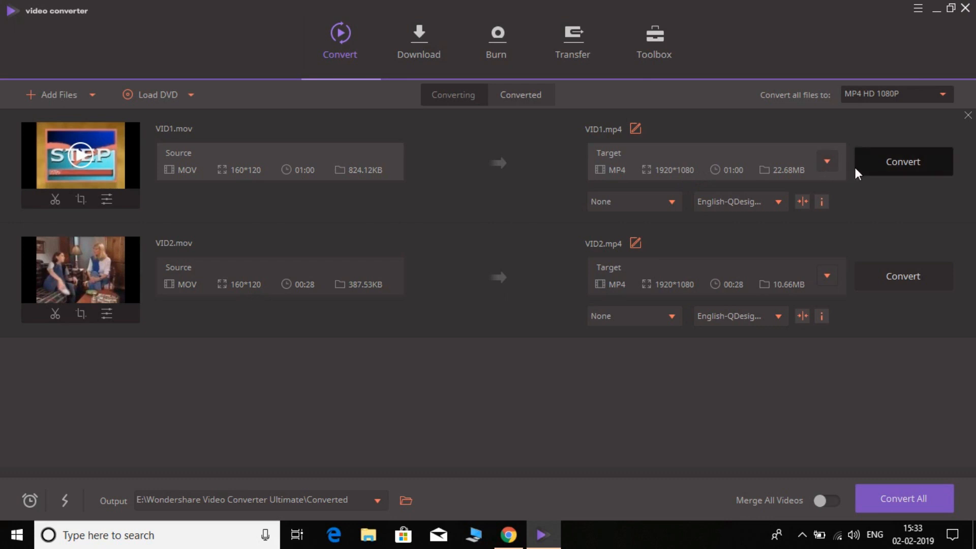
mouse_move(870, 176)
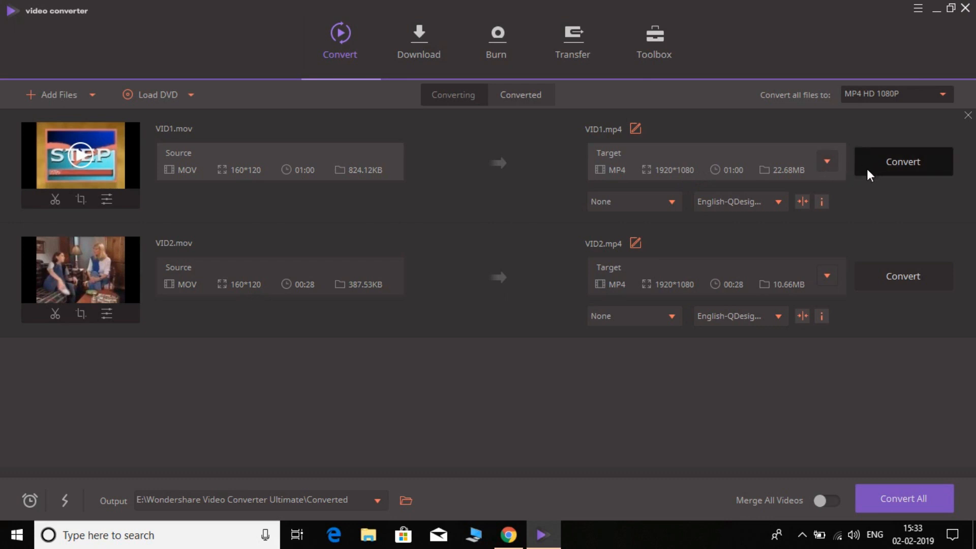
mouse_move(872, 154)
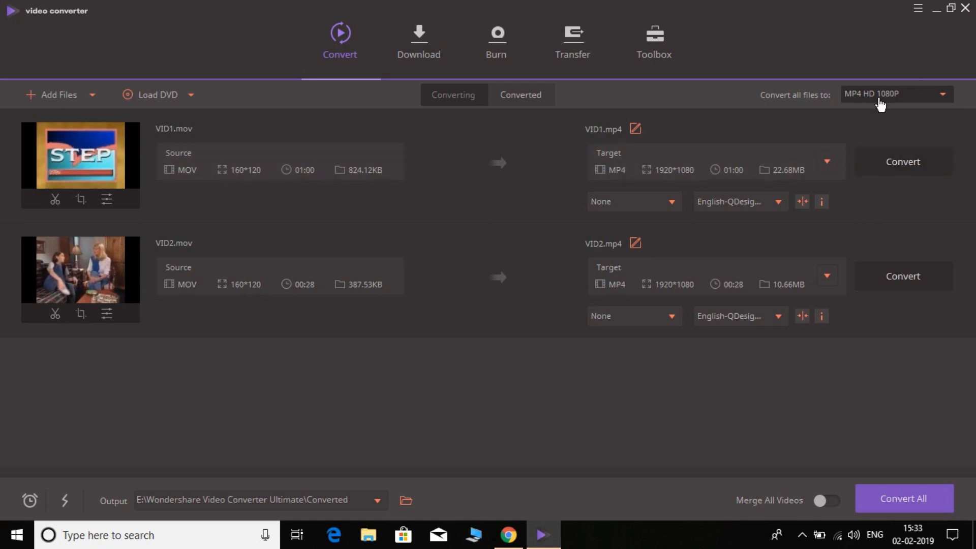
- Set the output format for all files to MP4 HD 720P (1280*720)
click(895, 94)
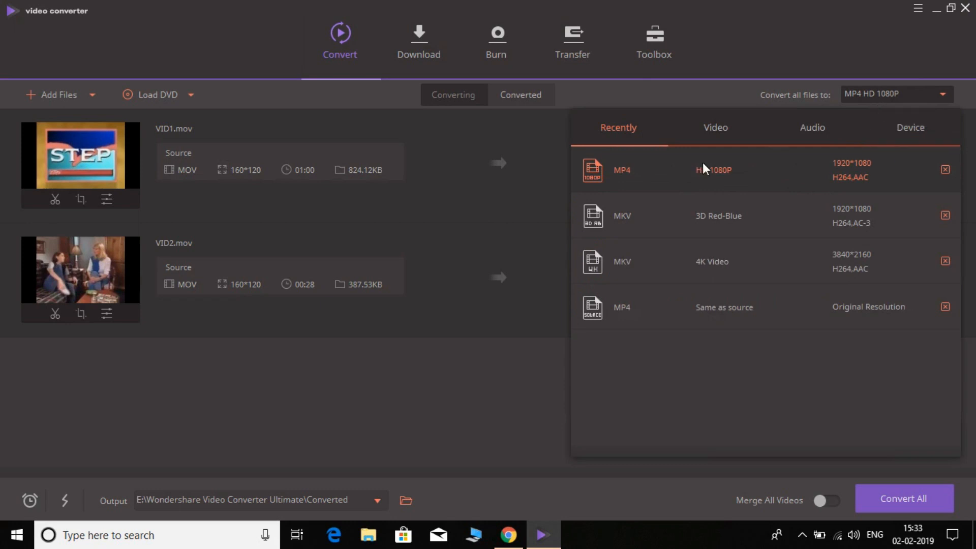
click(715, 128)
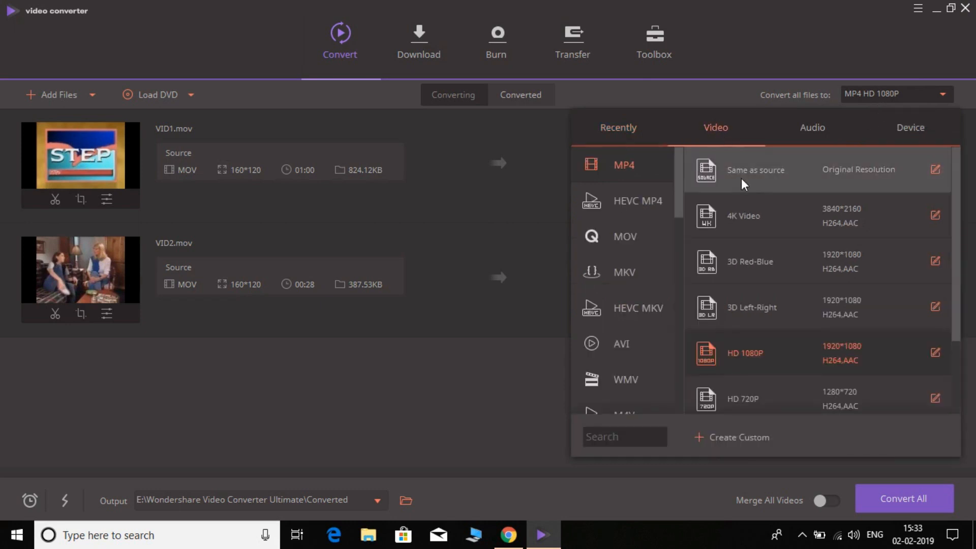
mouse_move(789, 324)
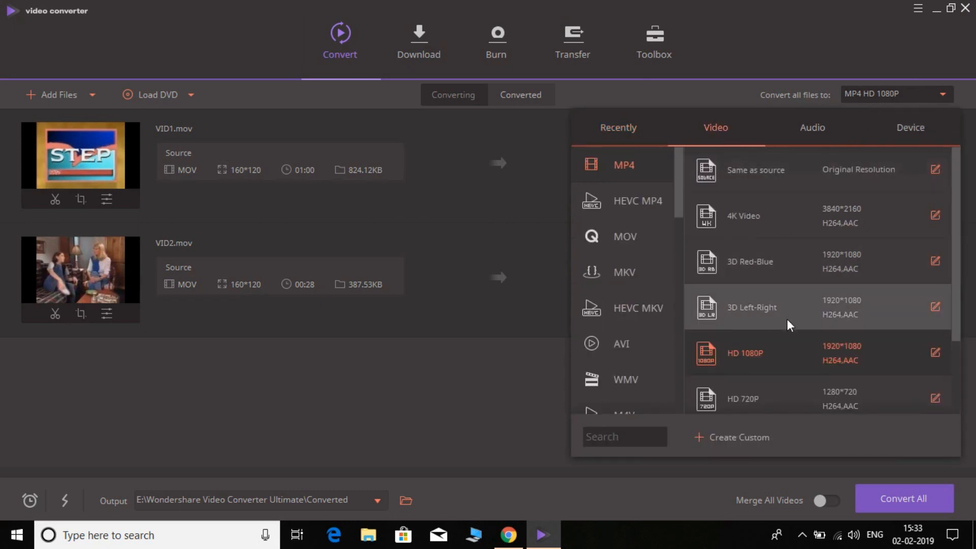
mouse_move(909, 298)
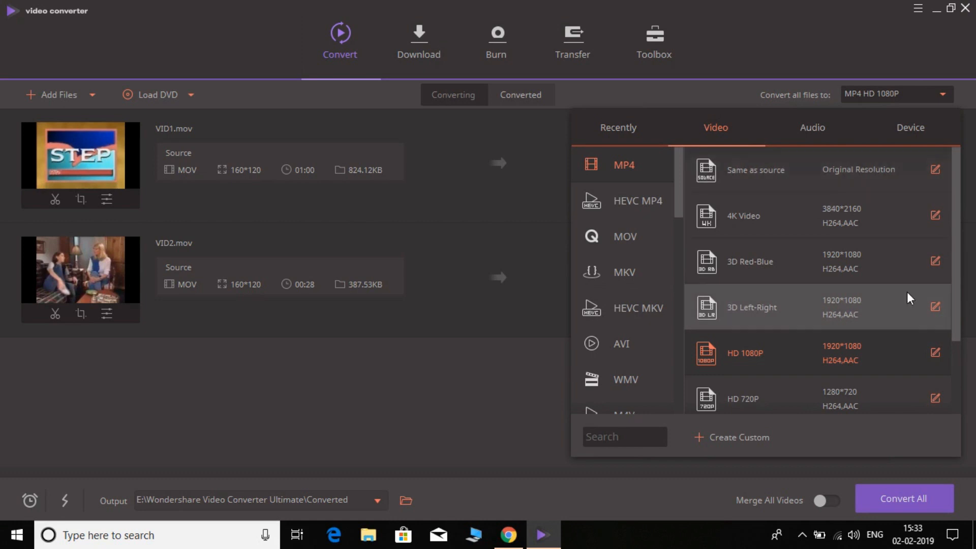
click(742, 399)
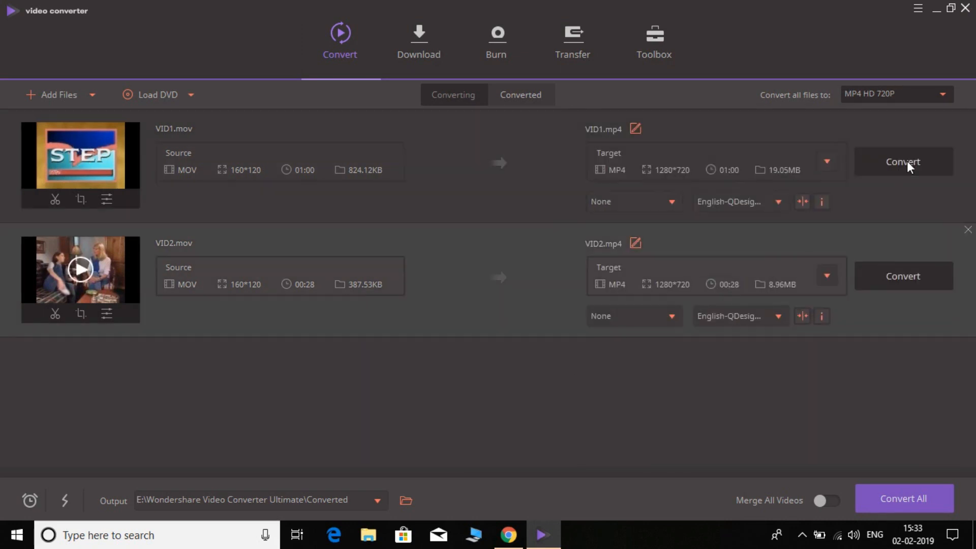
- Start the 720p MP4 conversion of VID1 and then VID2
click(903, 162)
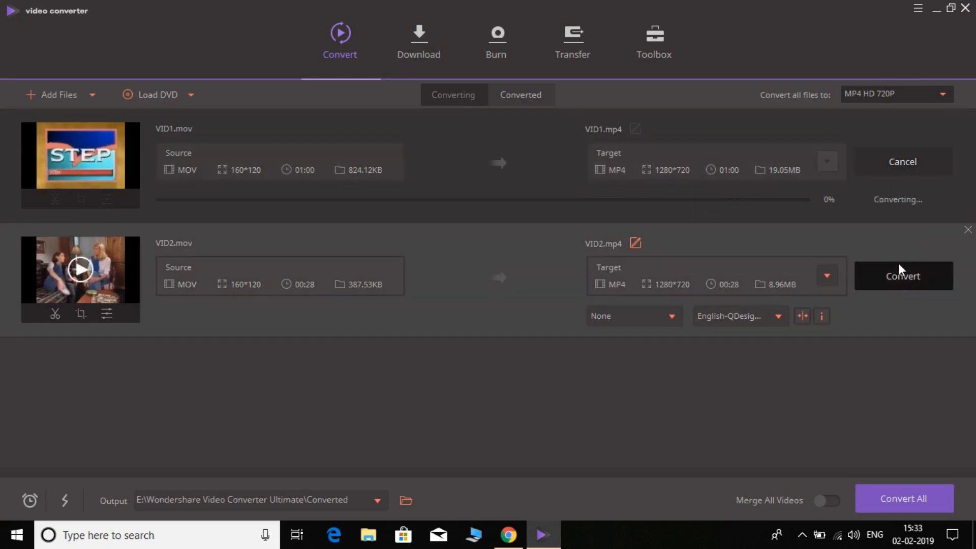
click(903, 275)
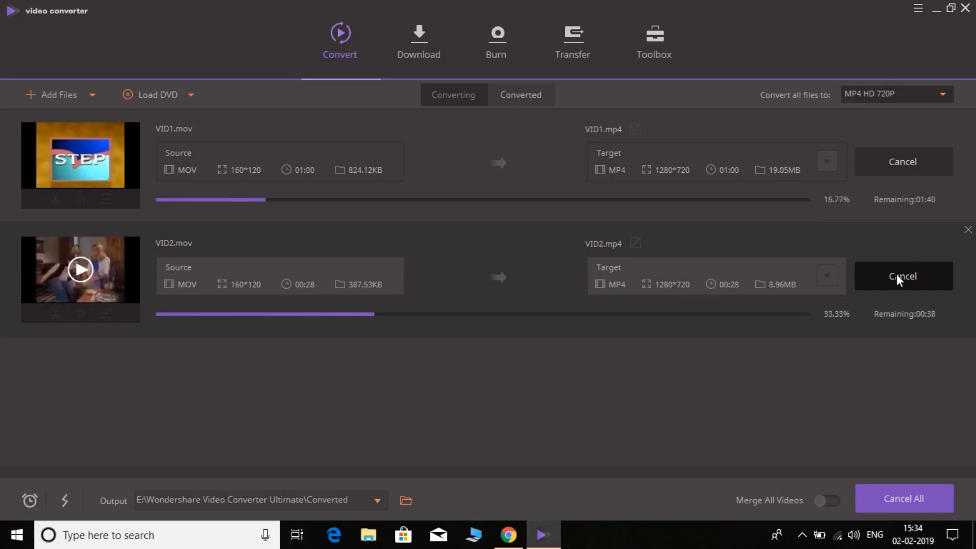
mouse_move(883, 88)
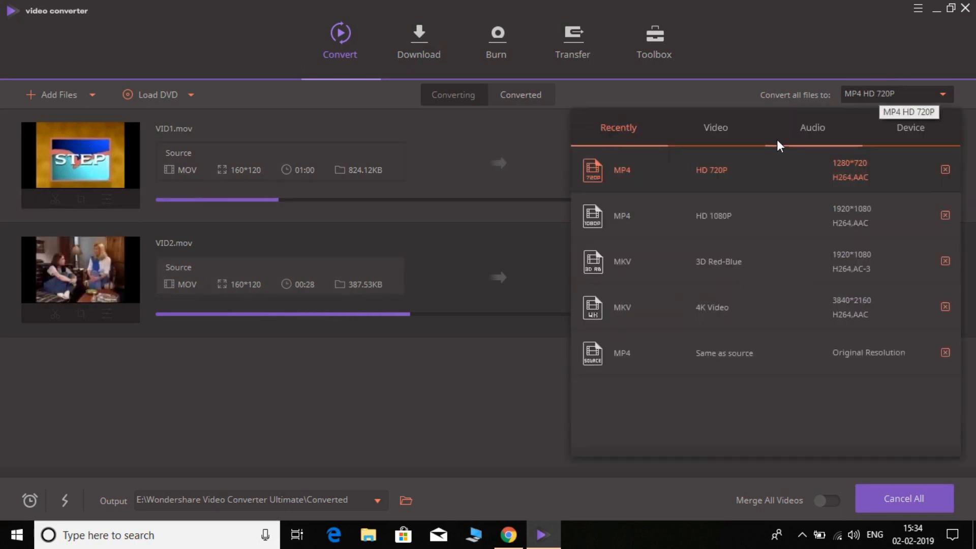
click(715, 127)
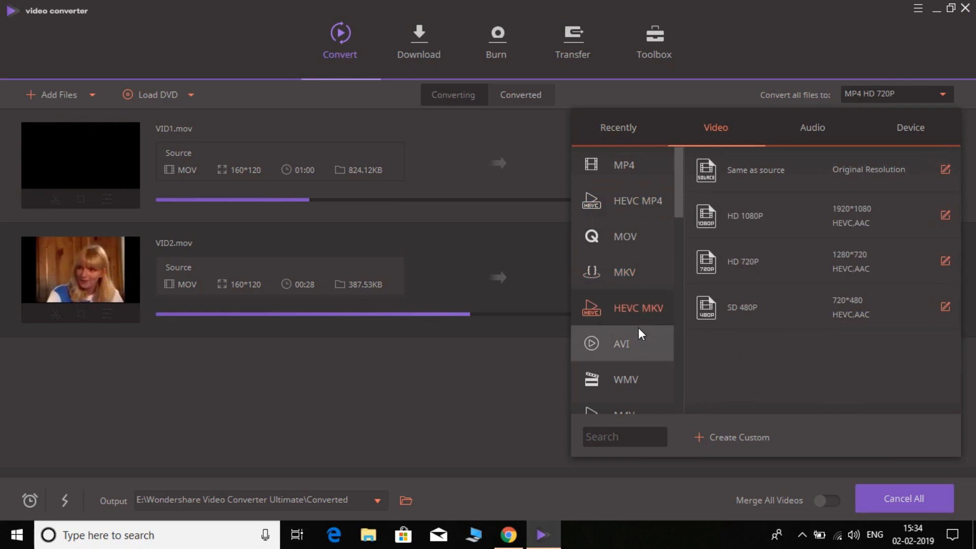
click(625, 380)
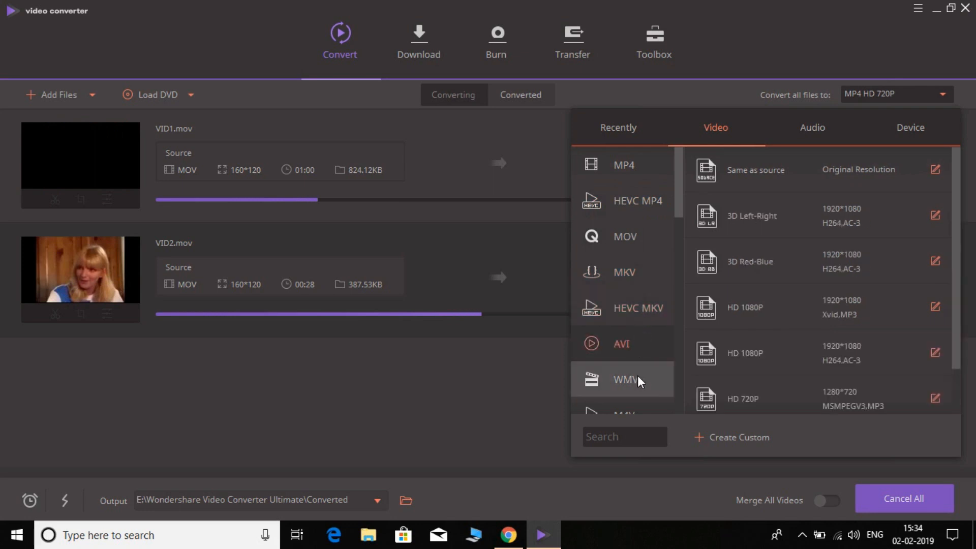
click(623, 379)
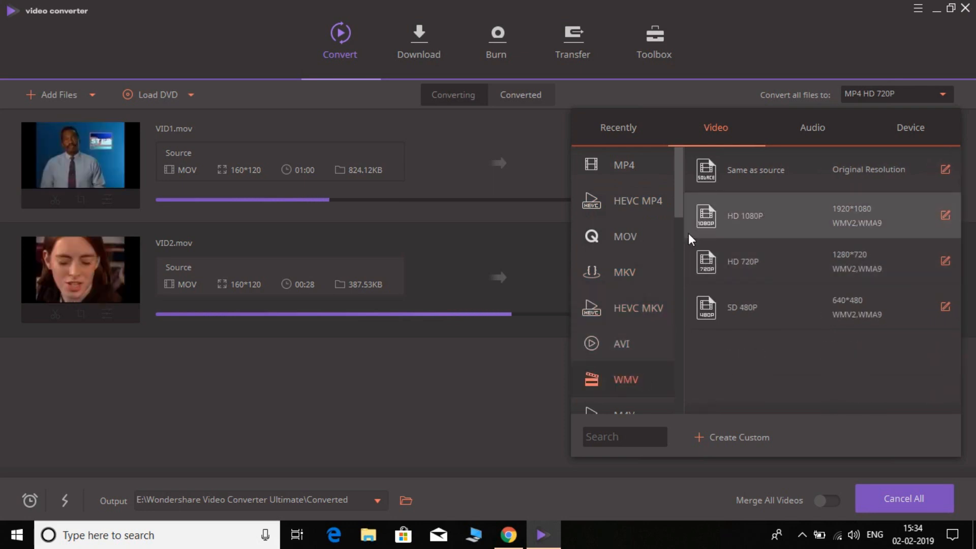
scroll(down, 3)
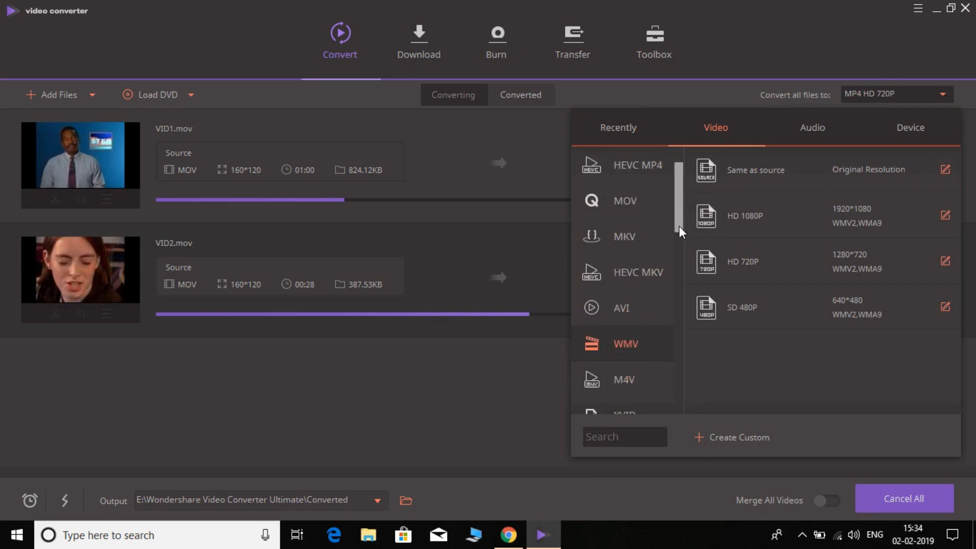
scroll(down, 3)
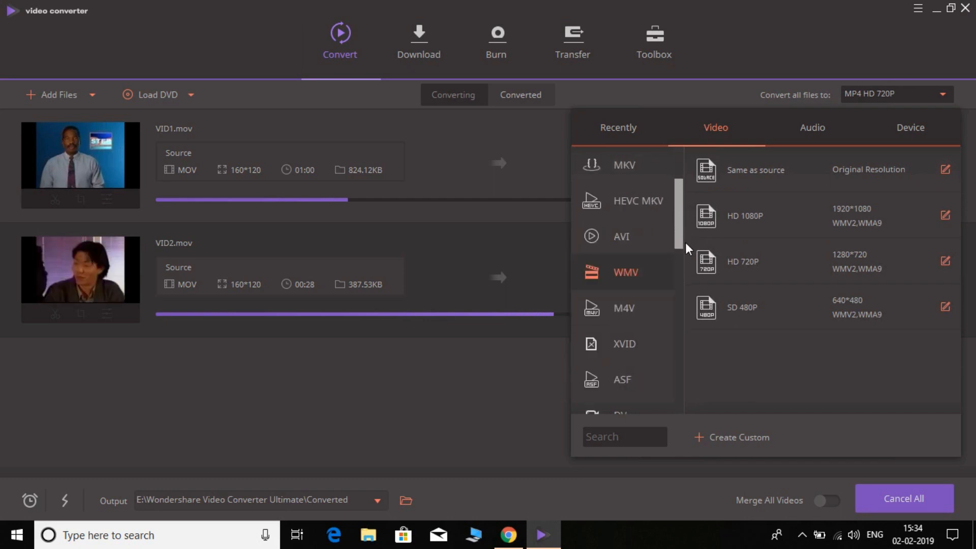
scroll(down, 3)
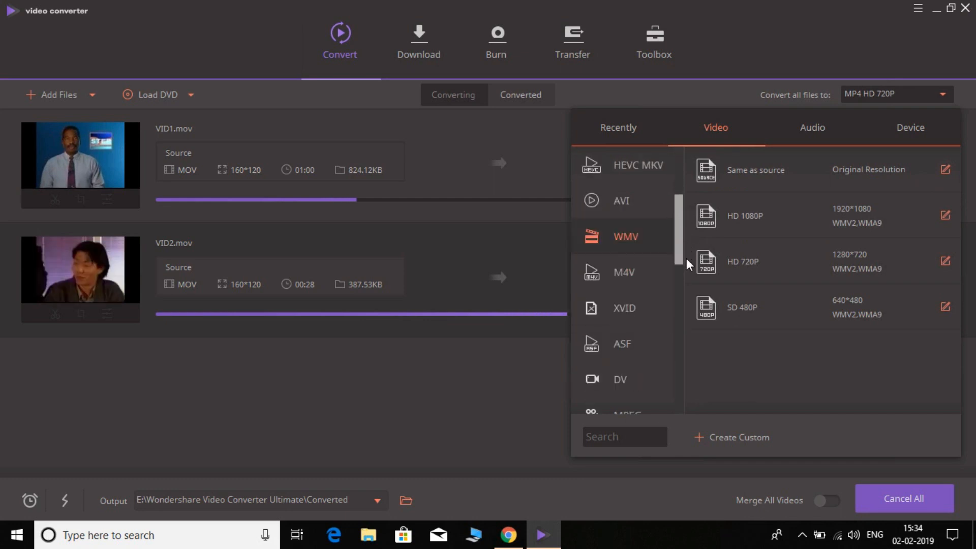
scroll(down, 3)
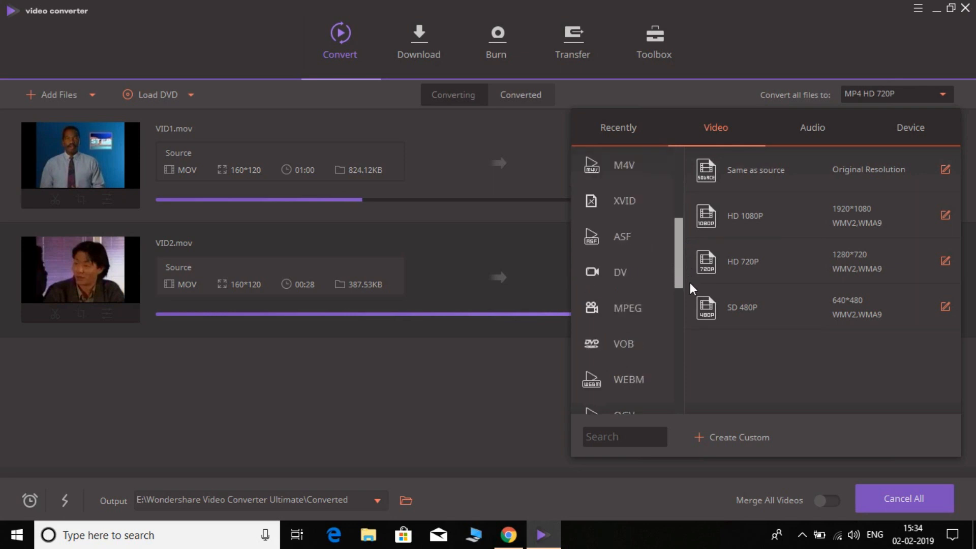
scroll(down, 3)
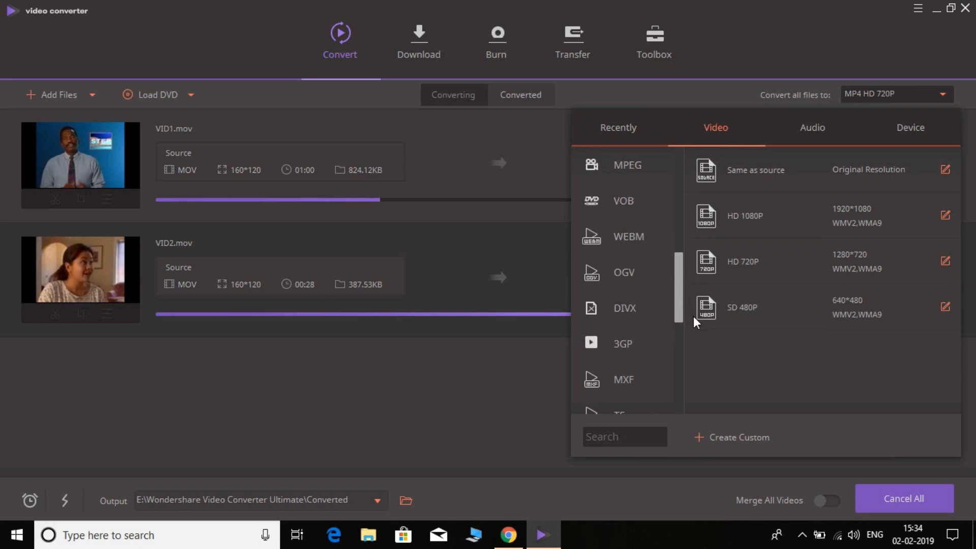
scroll(down, 3)
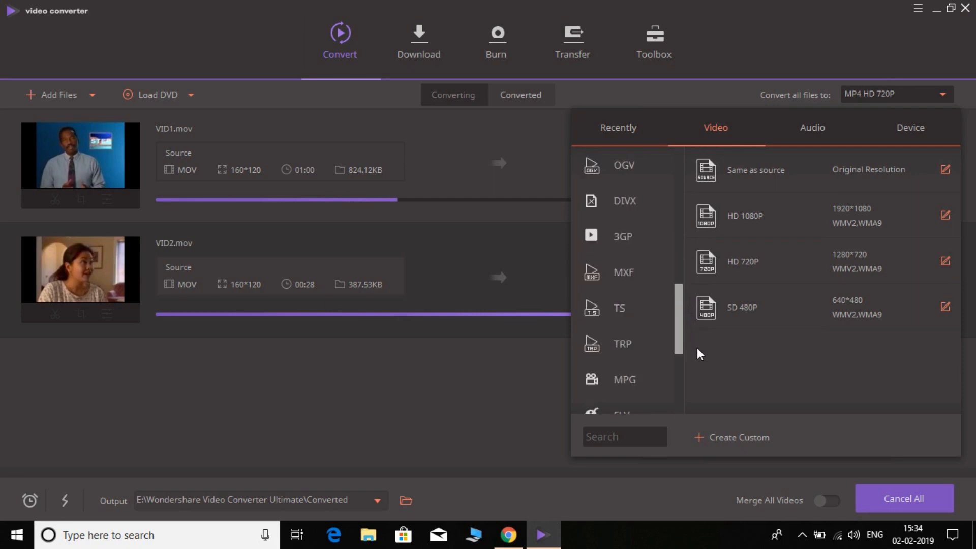
scroll(down, 3)
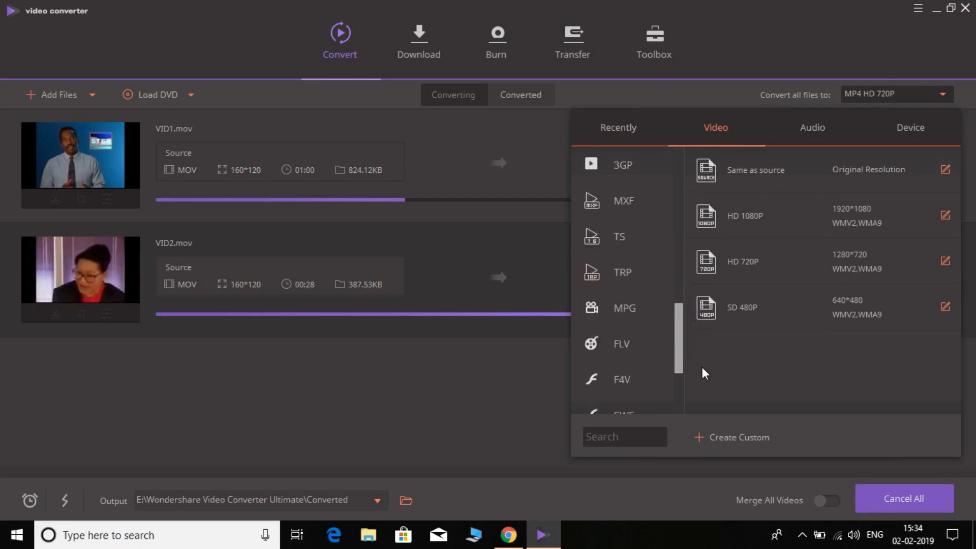
scroll(down, 3)
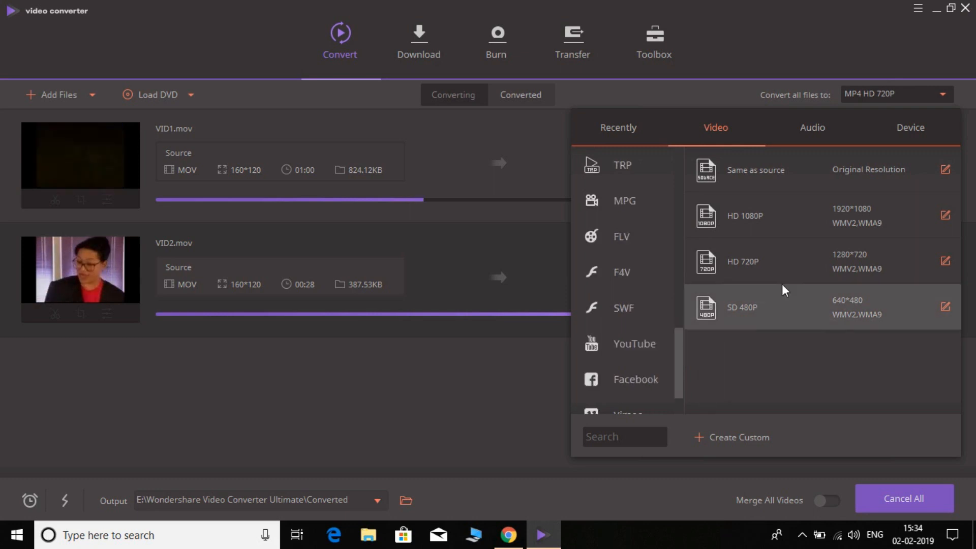
- Browse the Audio format presets (MP3, M4A, AAC) and leave the output unchanged
click(813, 128)
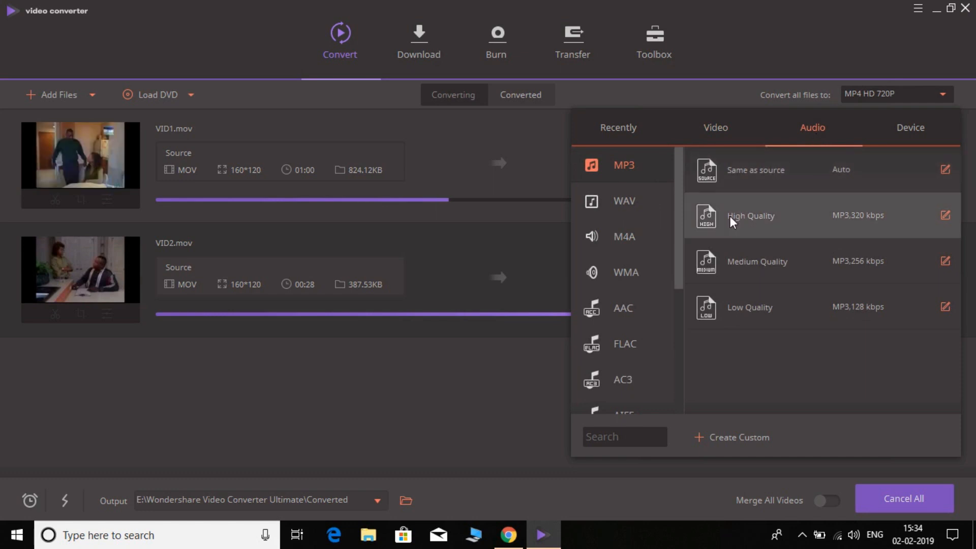
mouse_move(624, 200)
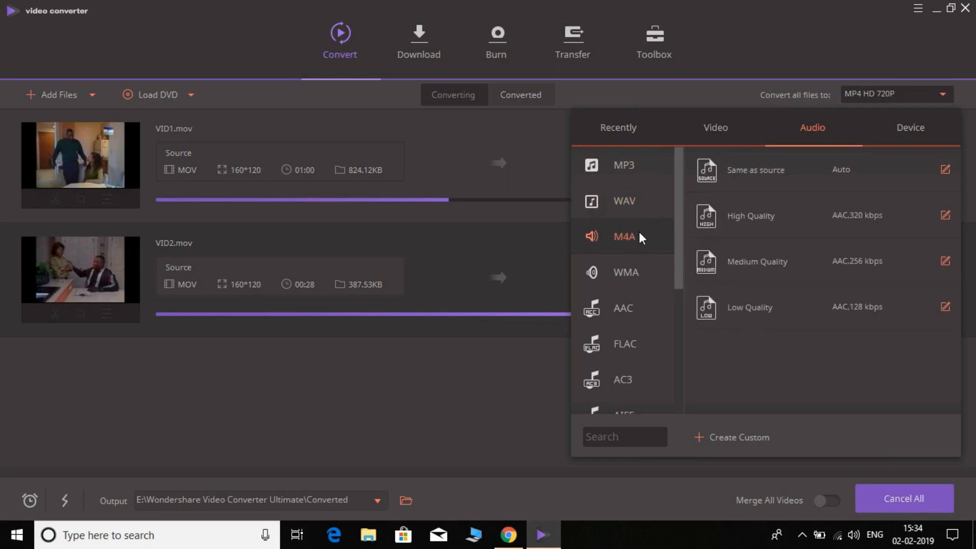
mouse_move(625, 202)
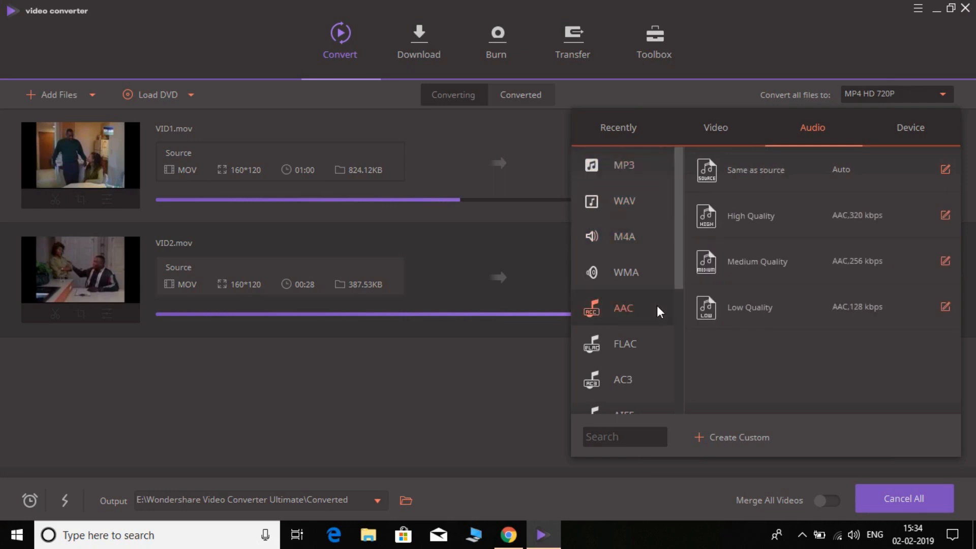
click(625, 343)
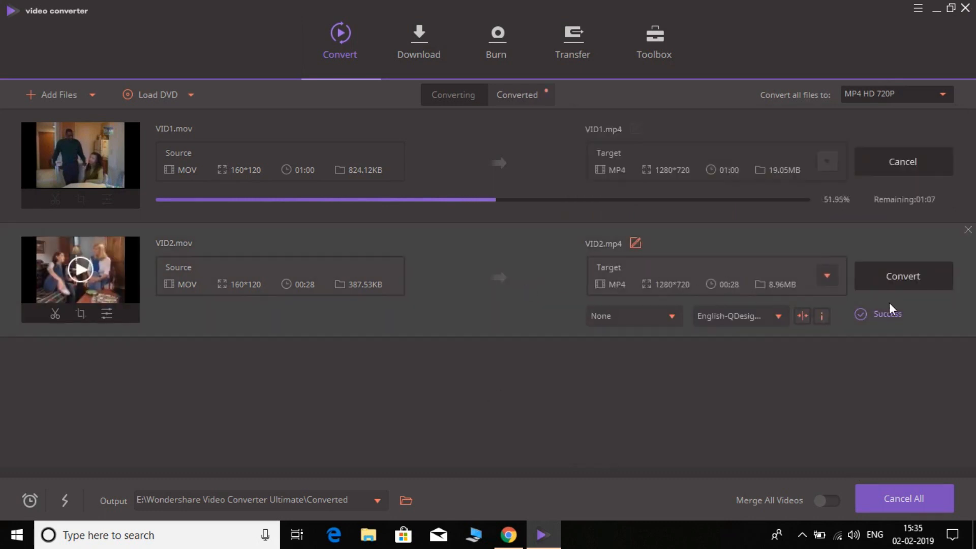
mouse_move(883, 326)
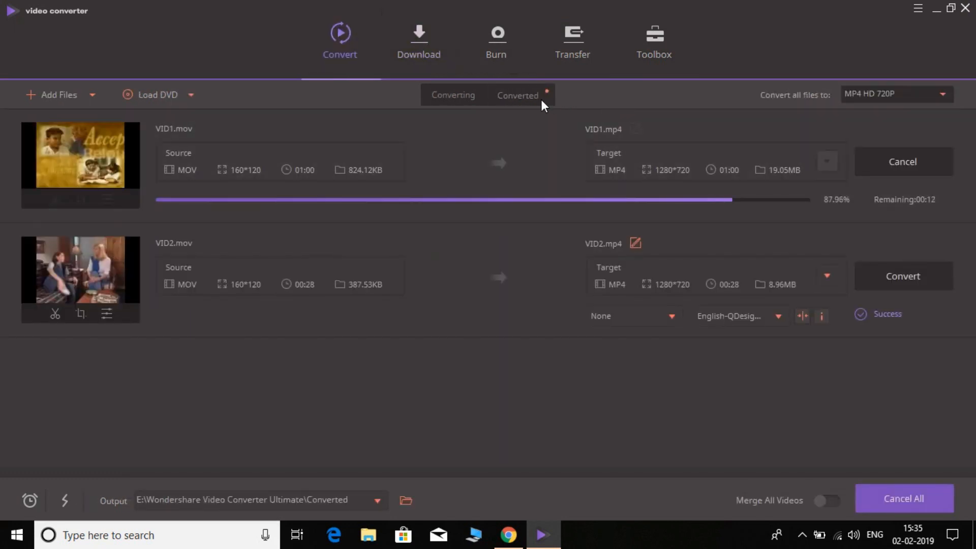
- Switch between Converting and Converted lists until VID1 and VID2 both appear as finished MP4s
click(519, 94)
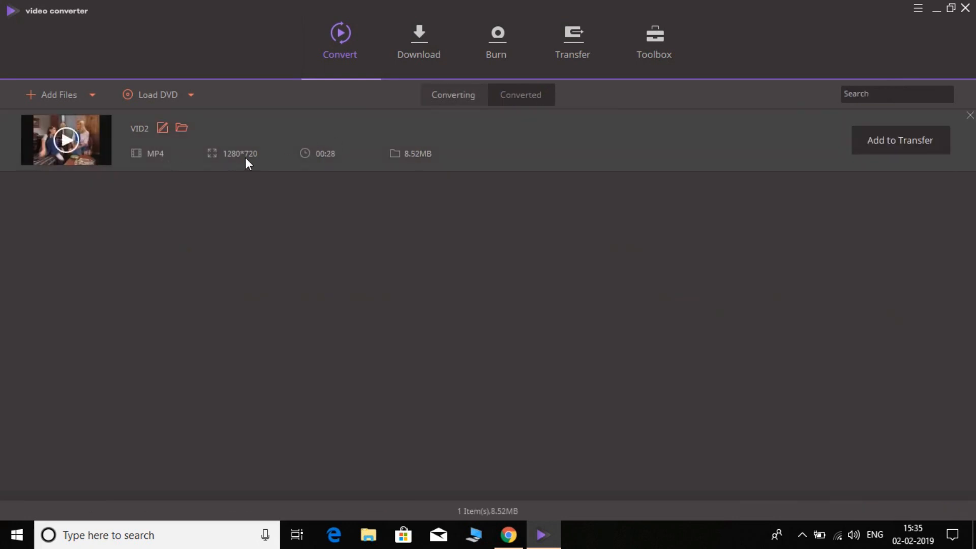
mouse_move(450, 129)
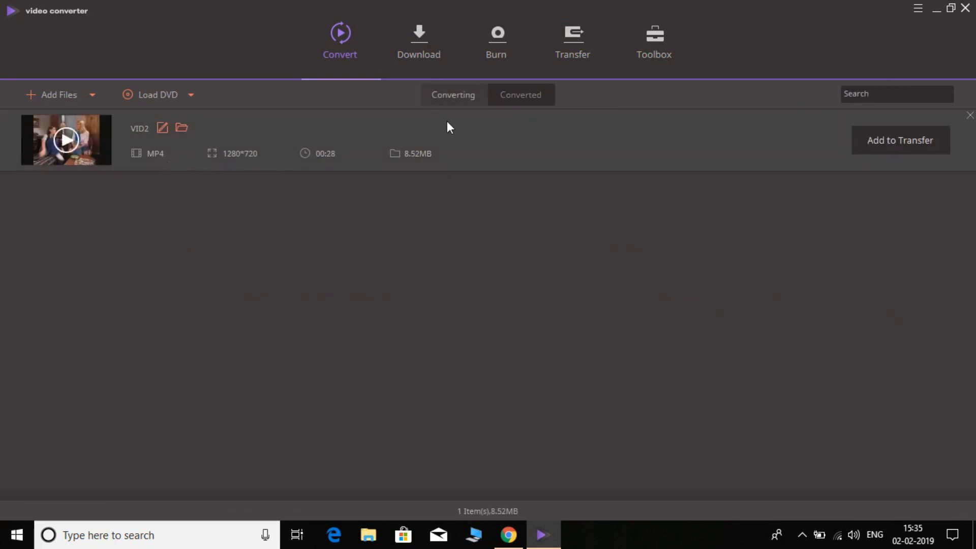
click(453, 94)
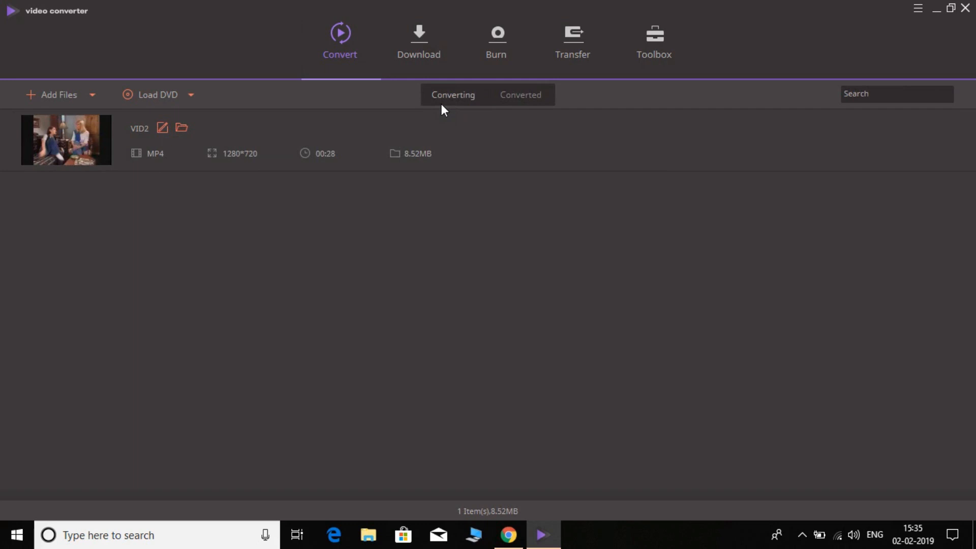
click(519, 95)
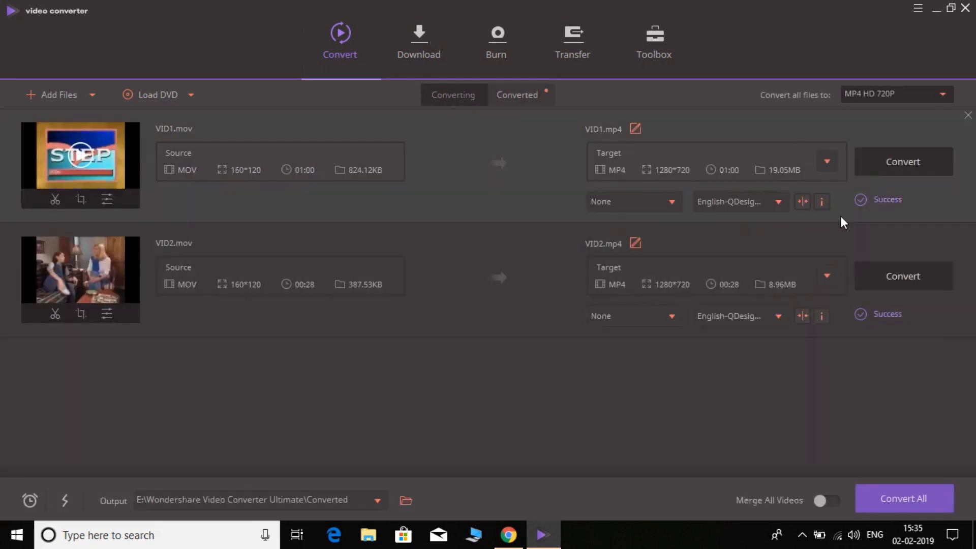
click(518, 94)
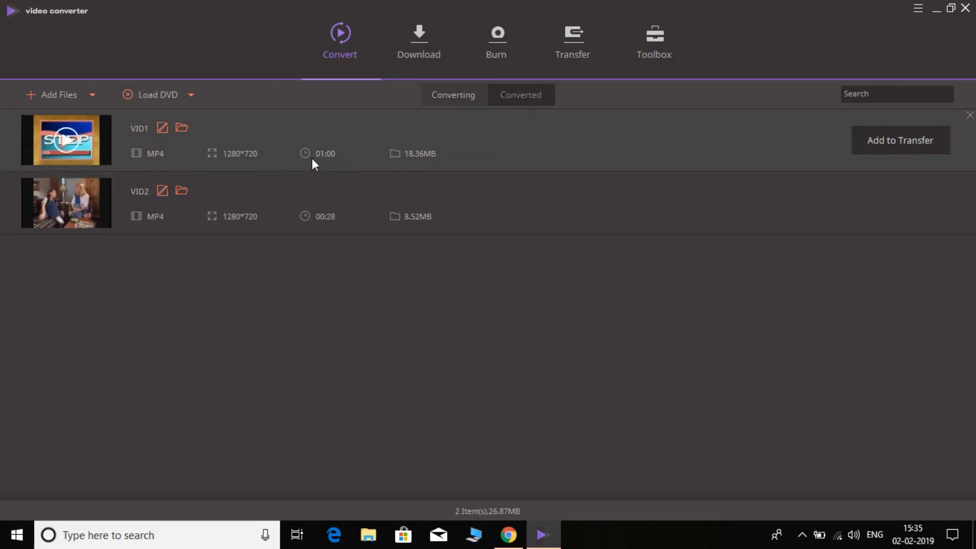
mouse_move(129, 141)
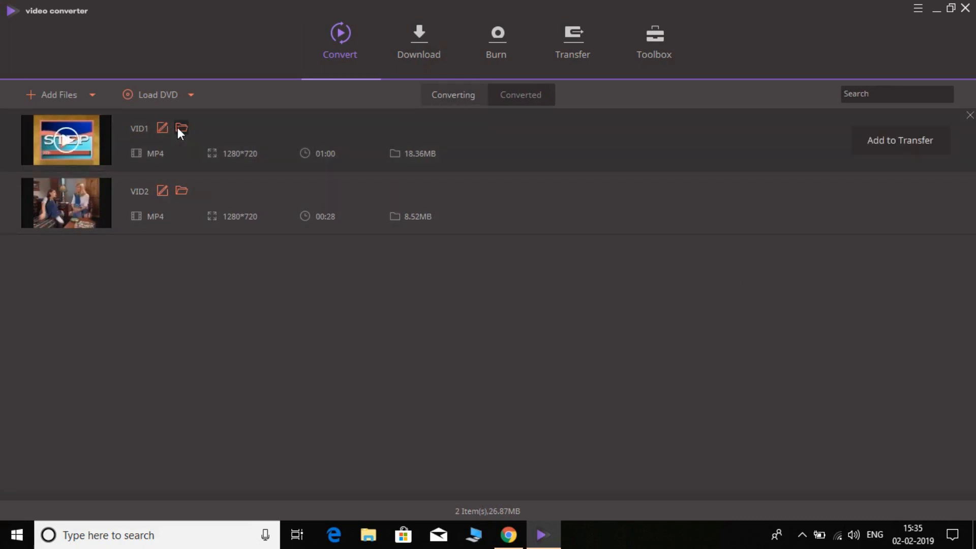
- Open the Converted output folder and view the Properties of VID1 and VID2 MP4 files
click(181, 128)
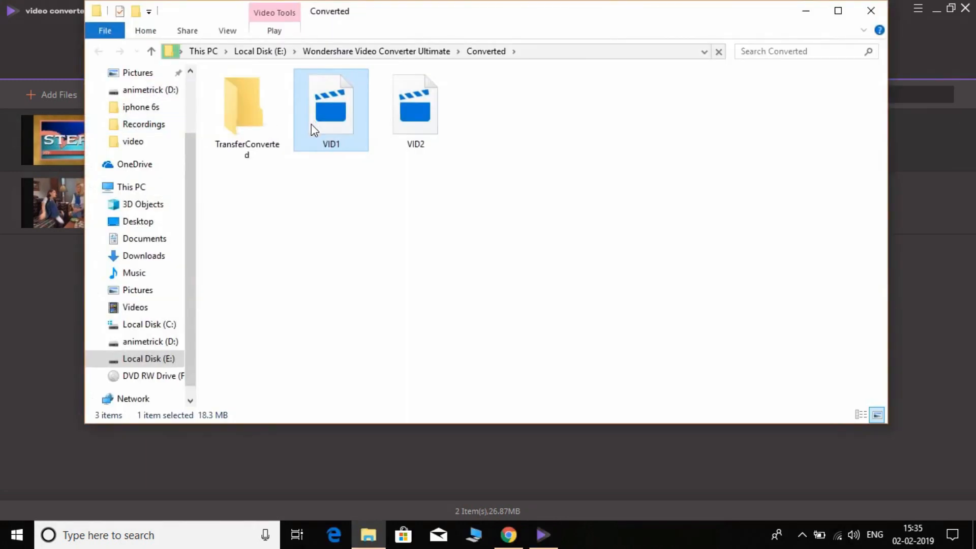
right_click(332, 103)
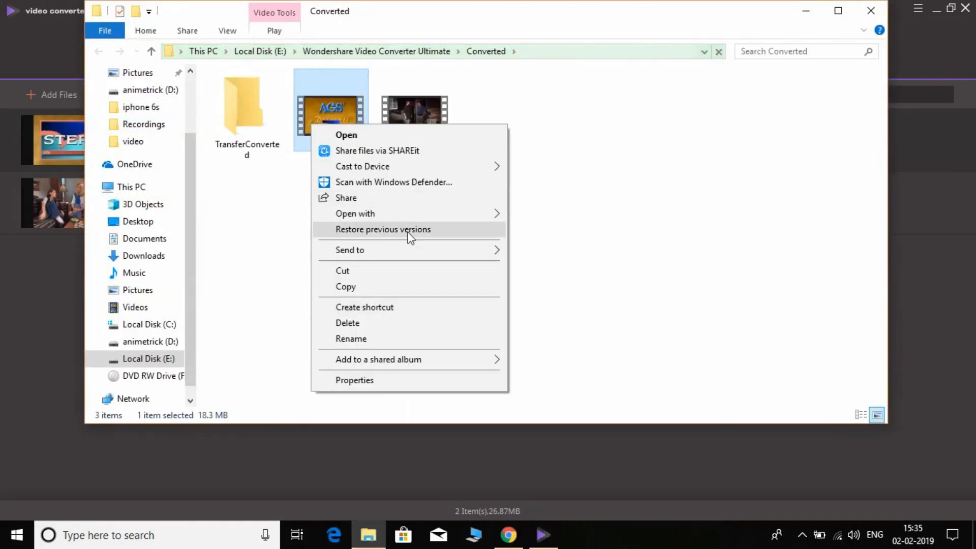
click(354, 379)
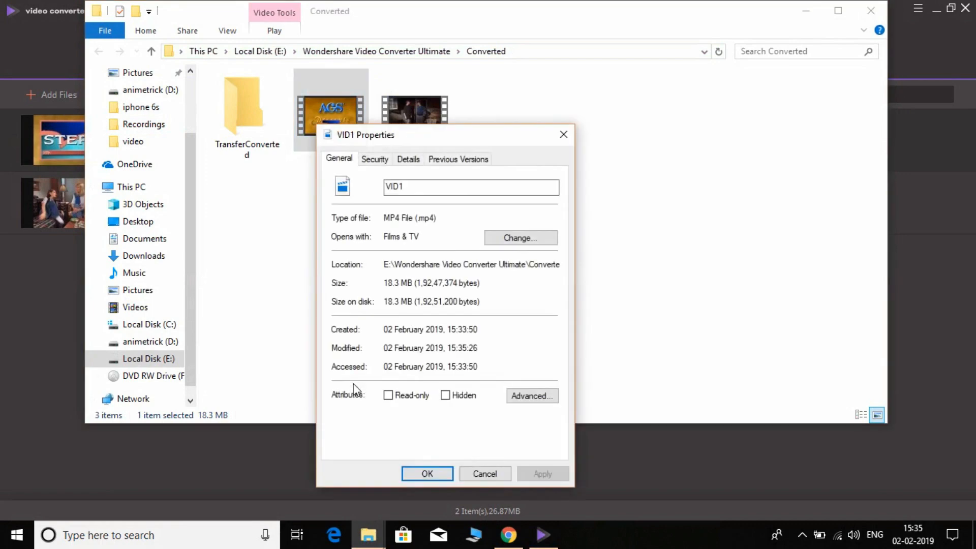
mouse_move(428, 435)
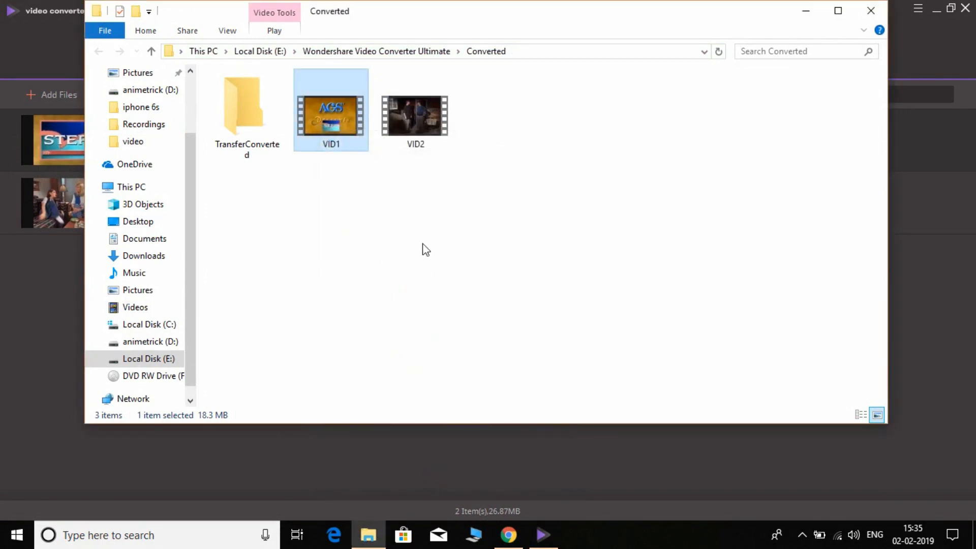
right_click(415, 115)
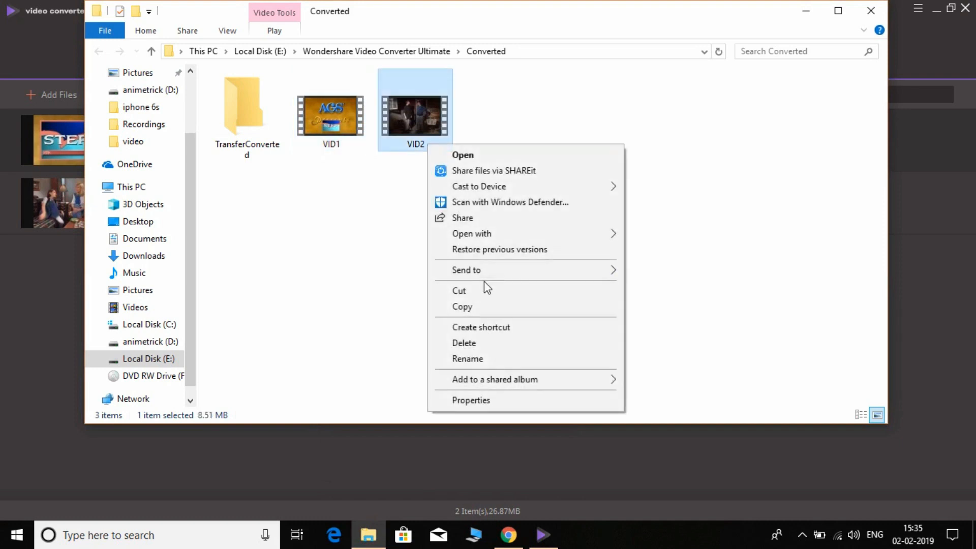
click(471, 401)
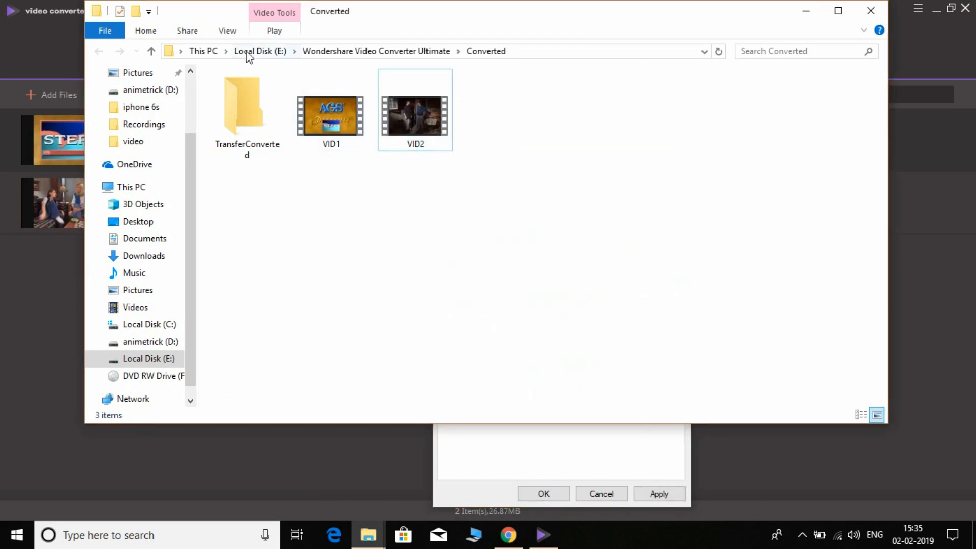
- Navigate File Explorer to the Downloads > Video folder holding the original MOV files
click(187, 31)
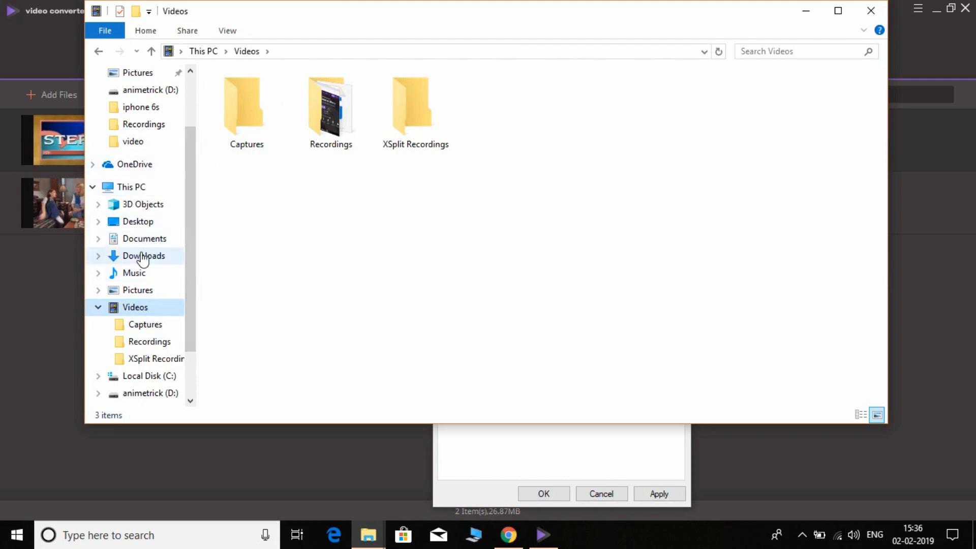
click(144, 255)
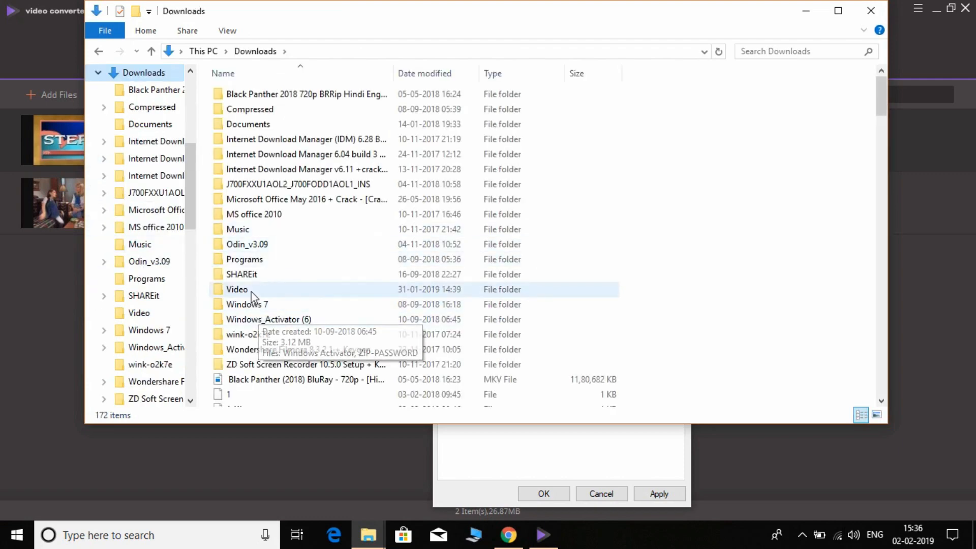
double_click(237, 289)
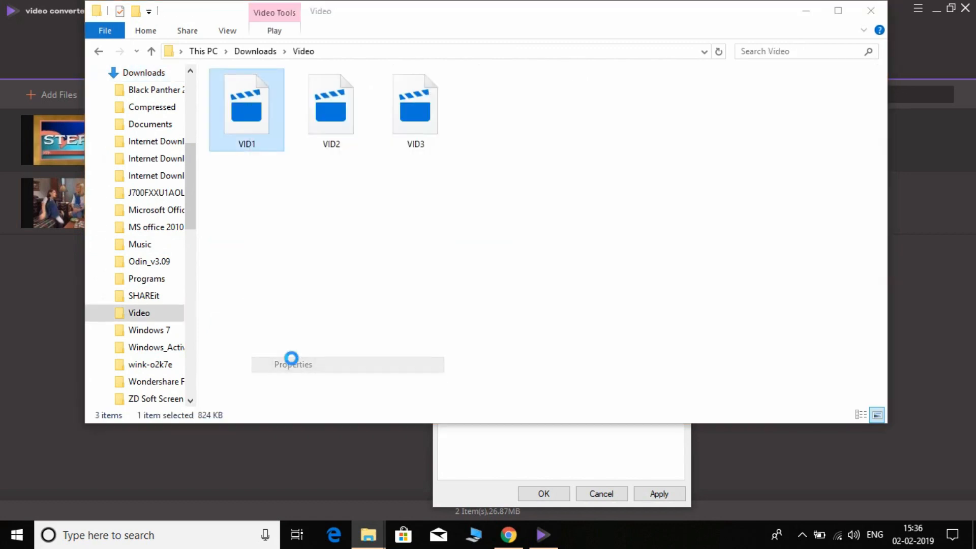
- Check the Properties of the original VID1 and VID2 MOV files (824 KB, 387 KB), then close File Explorer
click(293, 364)
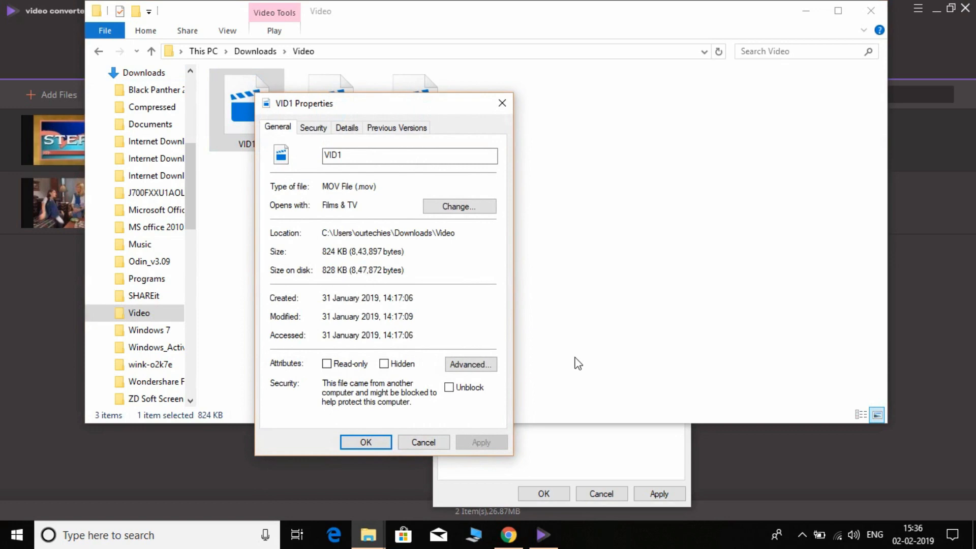
mouse_move(457, 445)
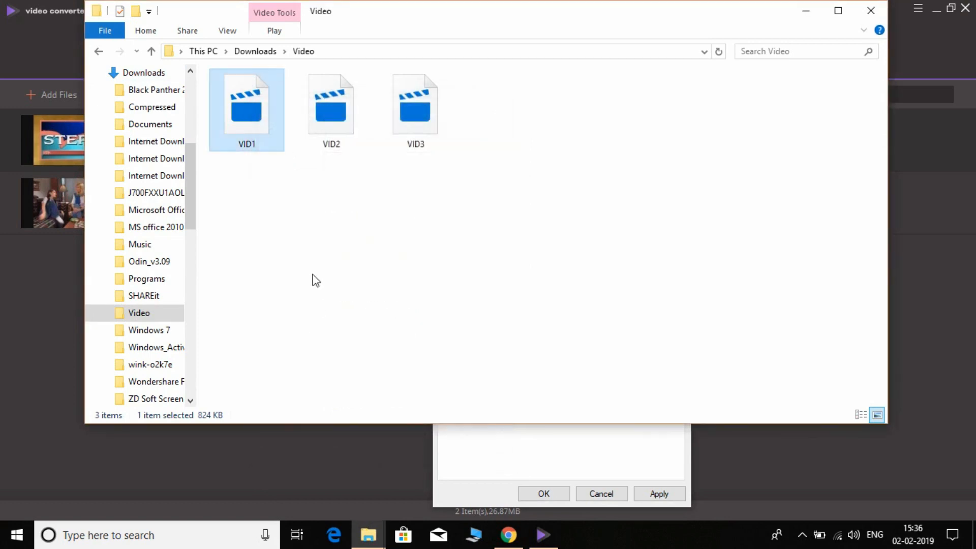
right_click(330, 103)
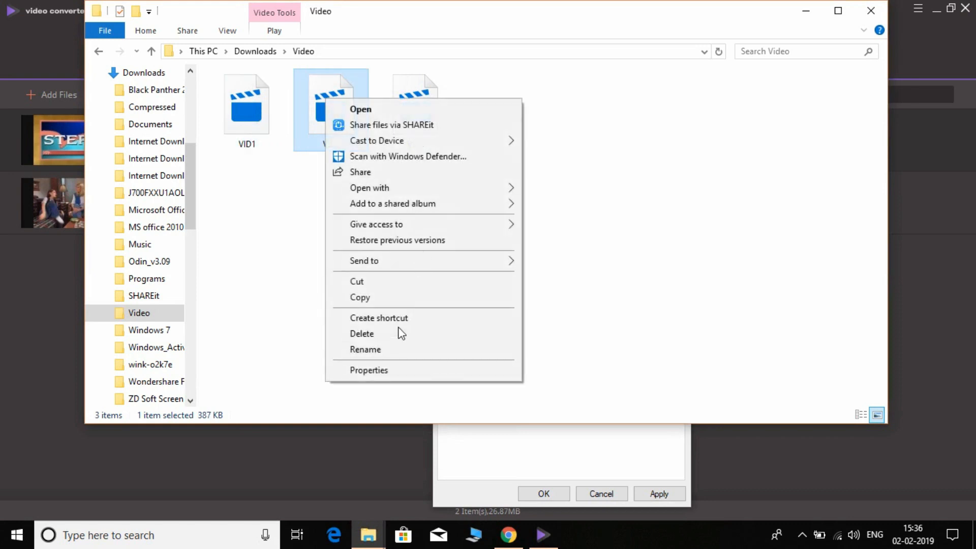
click(368, 371)
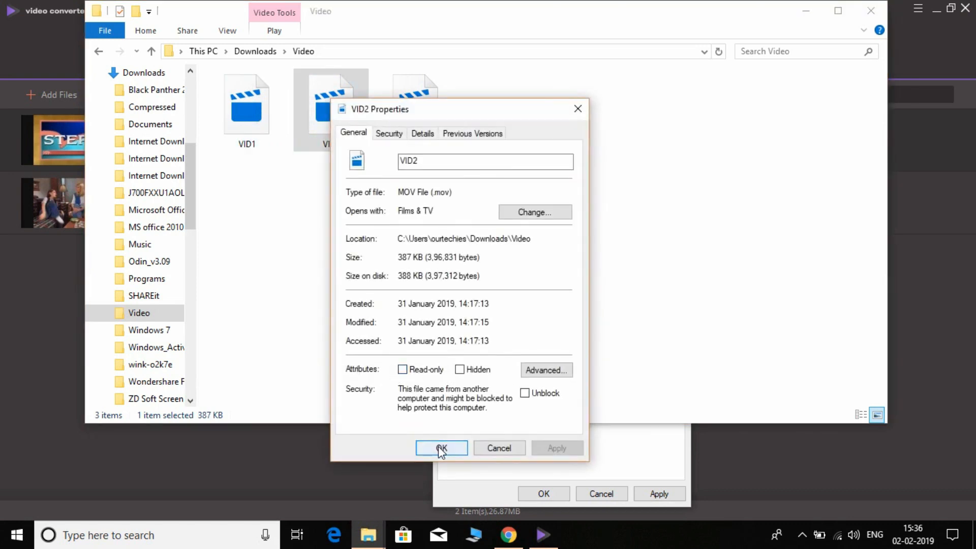
click(441, 448)
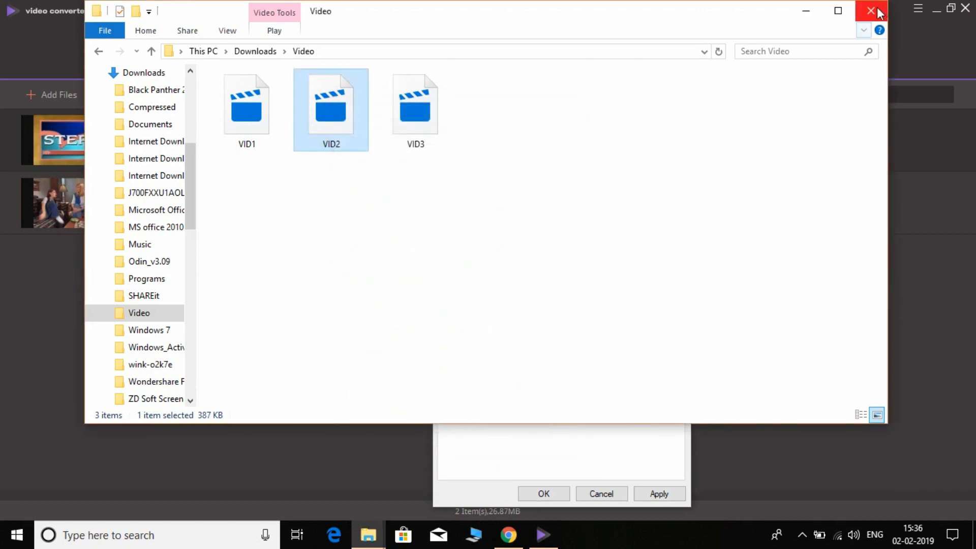
click(872, 11)
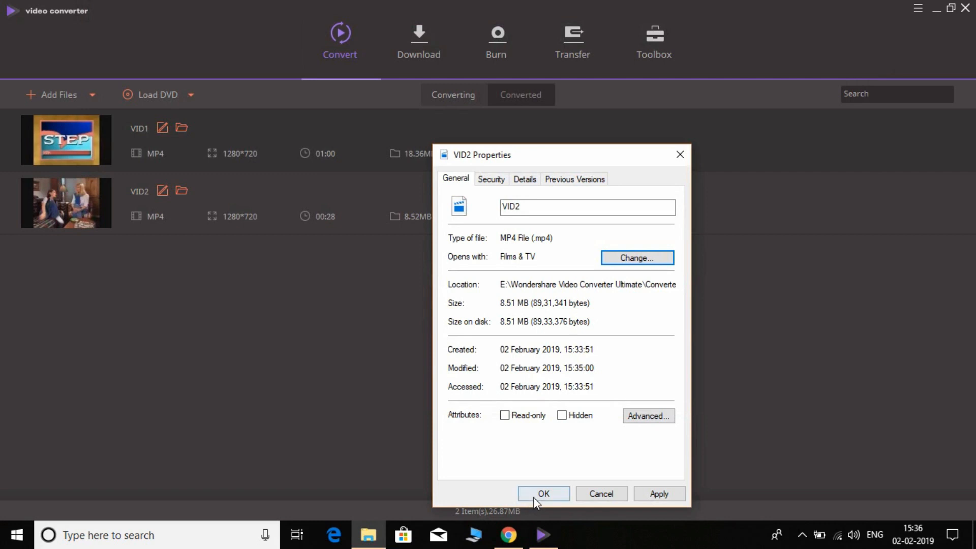
- Dismiss the VID2 properties, then show the Burn section and the Transfer section
click(544, 494)
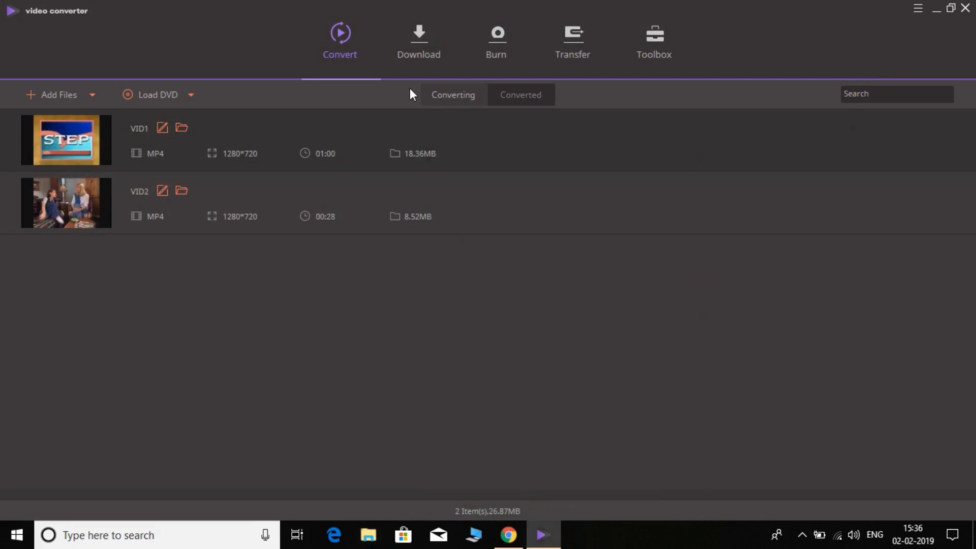
mouse_move(65, 202)
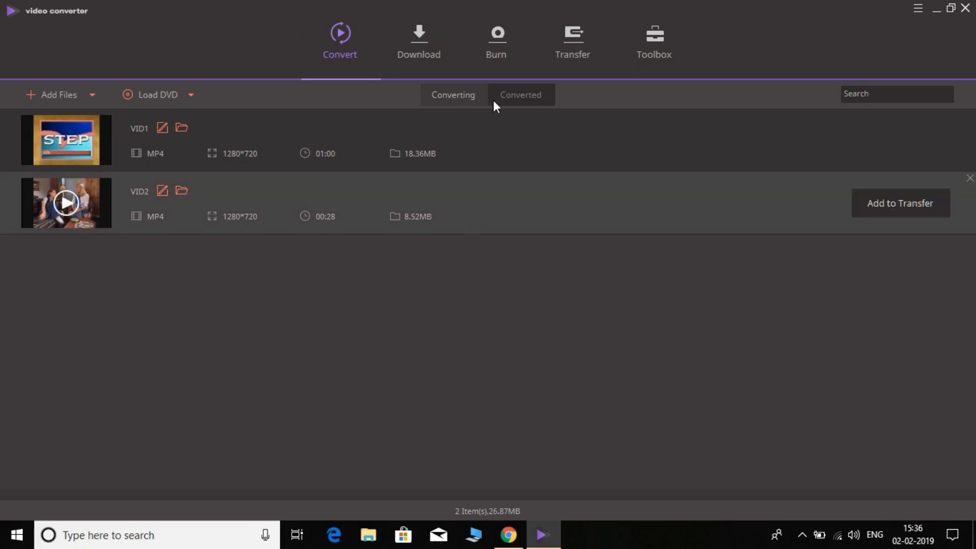
click(497, 41)
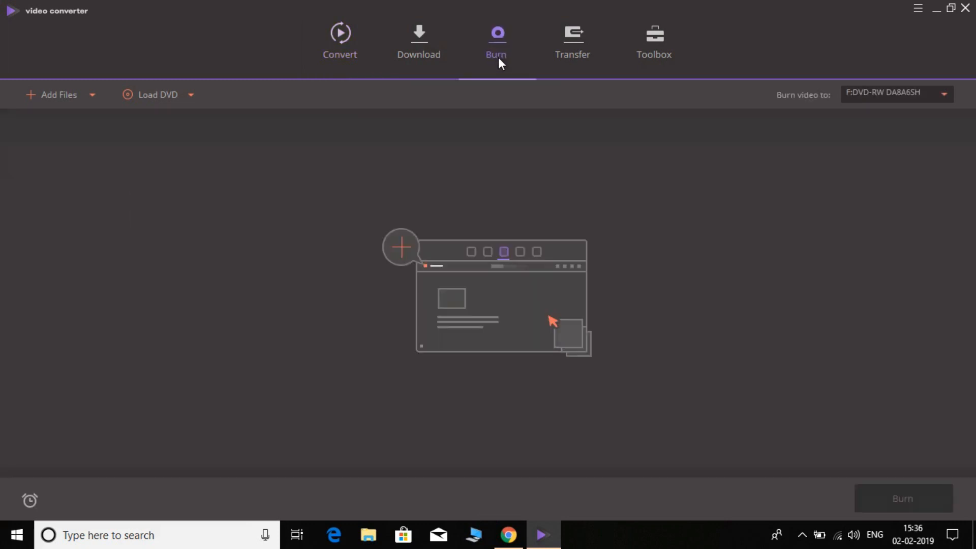
mouse_move(504, 120)
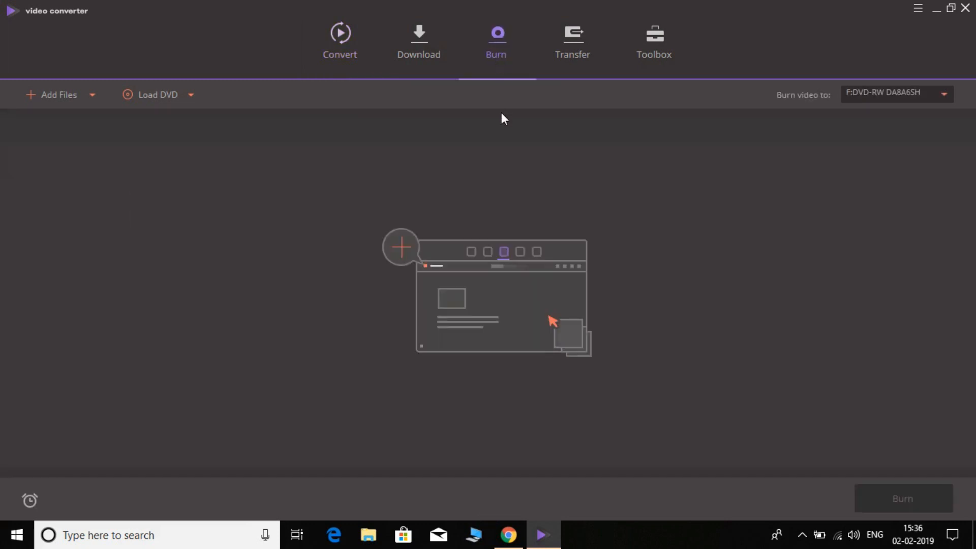
mouse_move(461, 193)
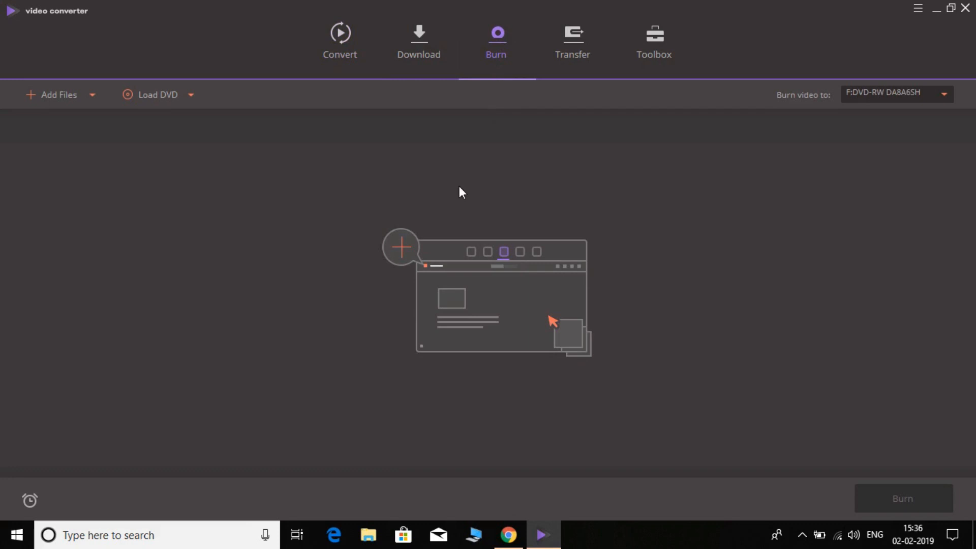
click(573, 40)
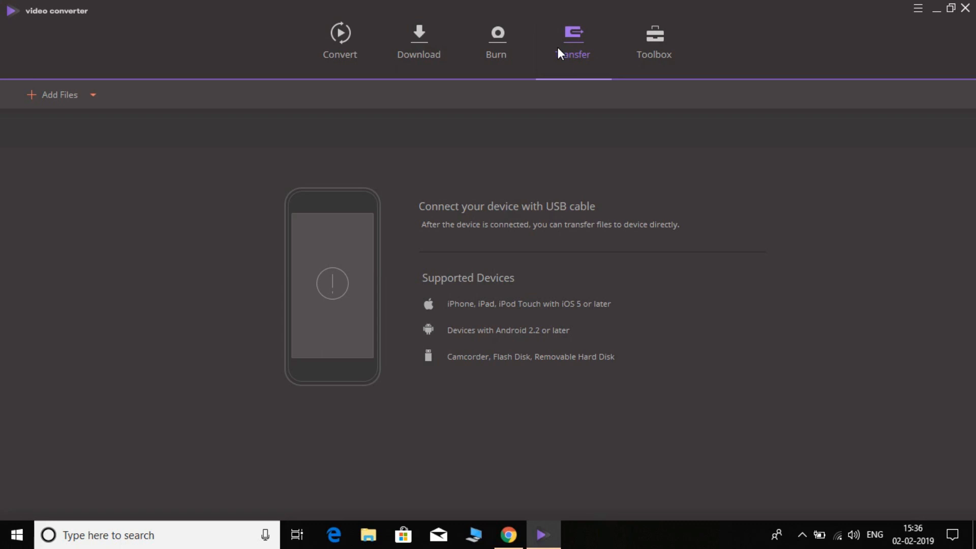
- View the Toolbox tools, then return to the Converted list showing VID1 and VID2 as 1280*720 MP4s
click(654, 40)
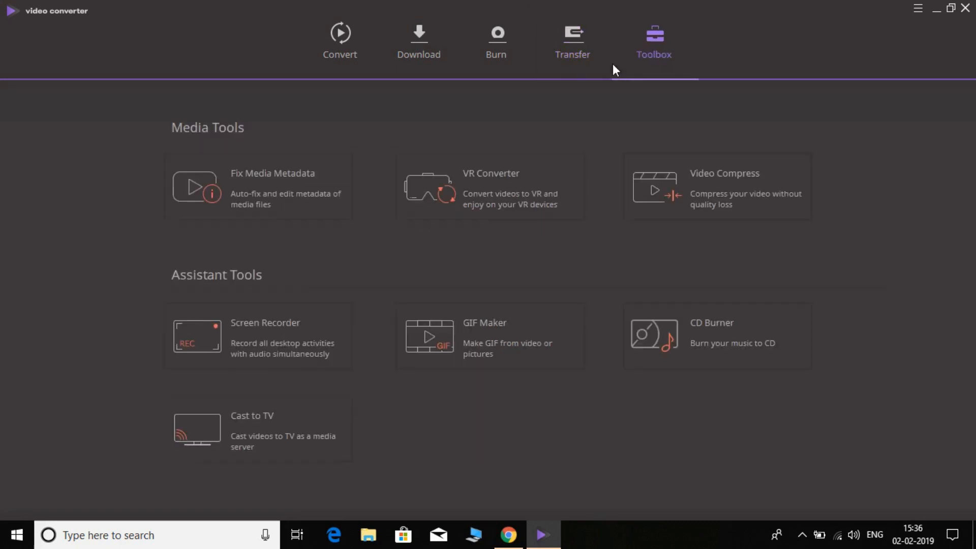
mouse_move(246, 279)
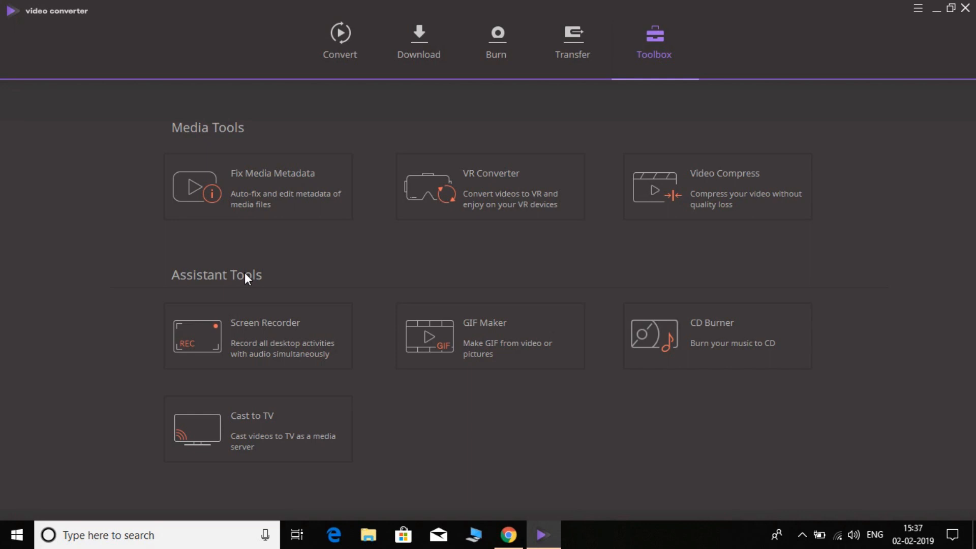
mouse_move(322, 254)
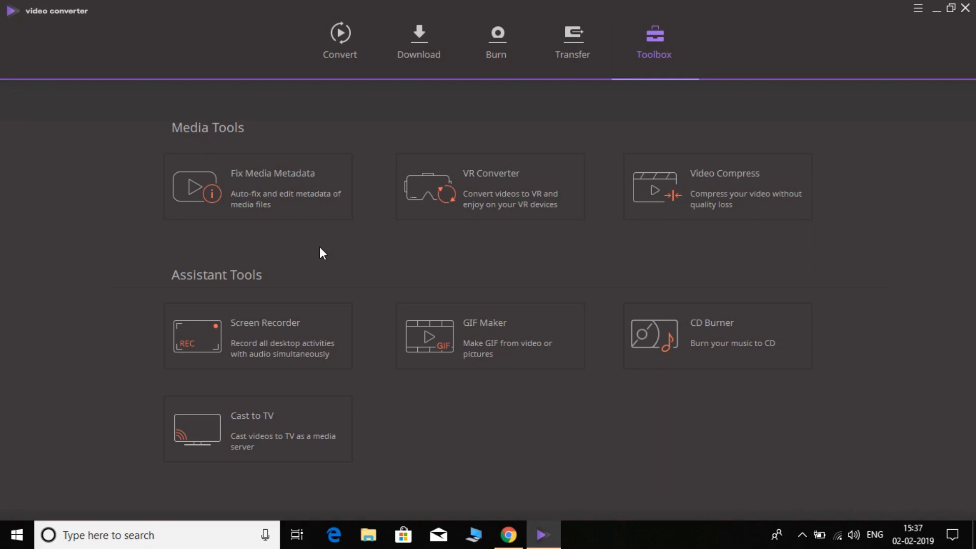
mouse_move(416, 213)
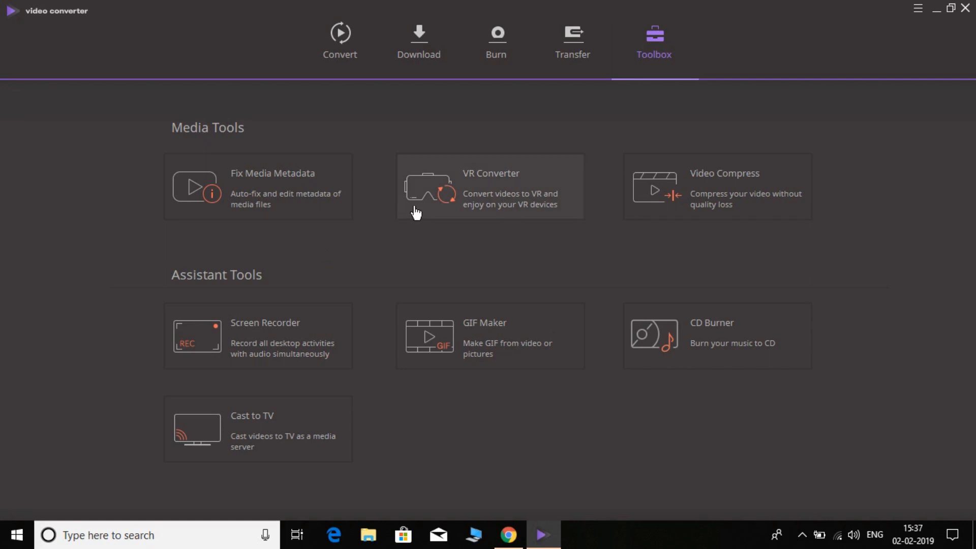
mouse_move(354, 326)
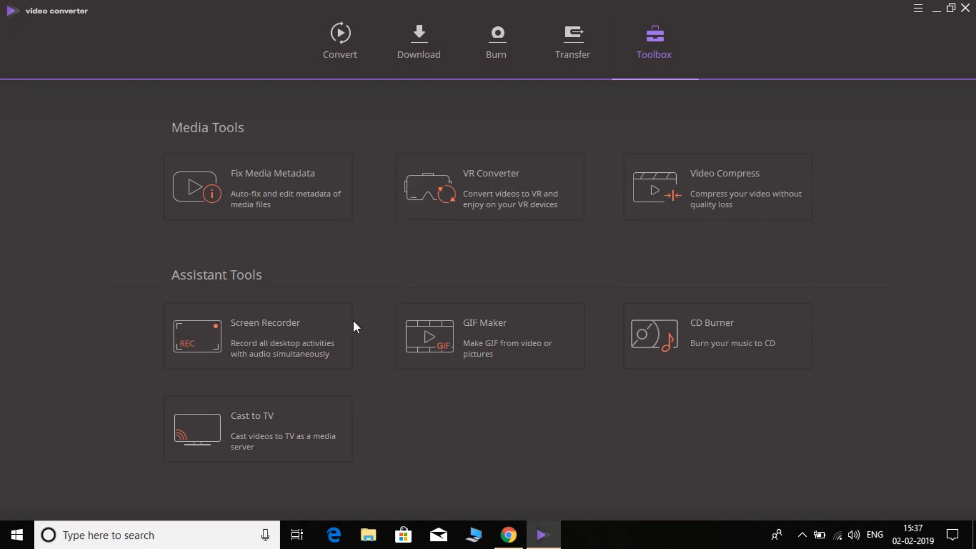
mouse_move(334, 331)
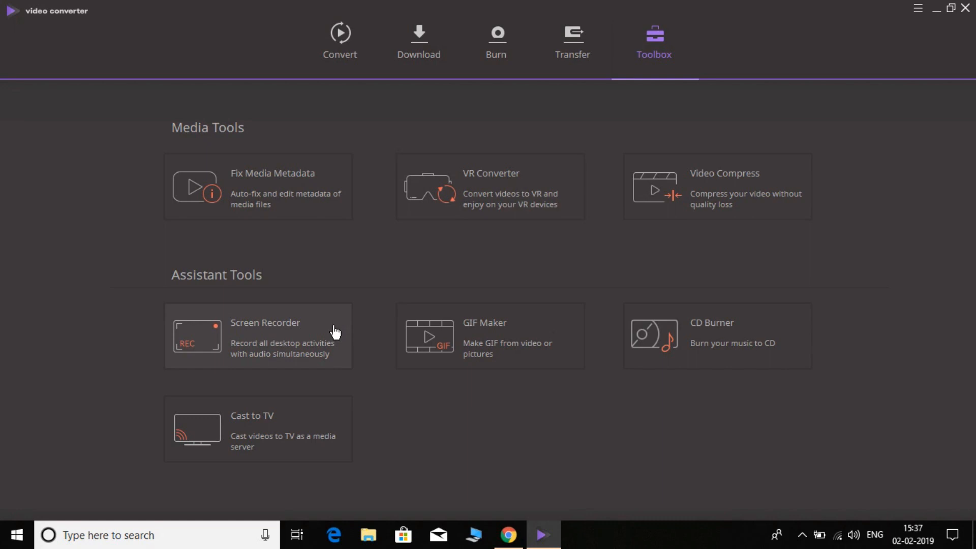
mouse_move(487, 344)
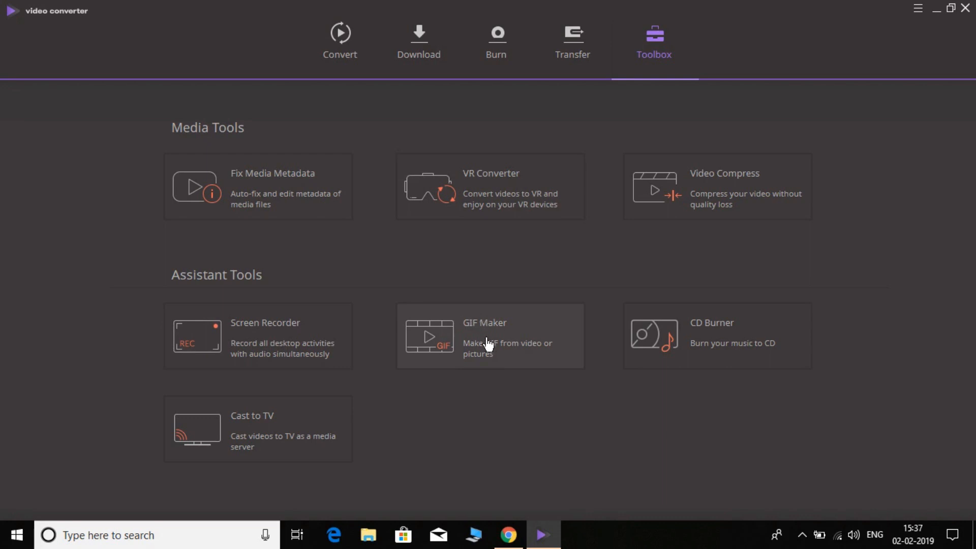
mouse_move(532, 357)
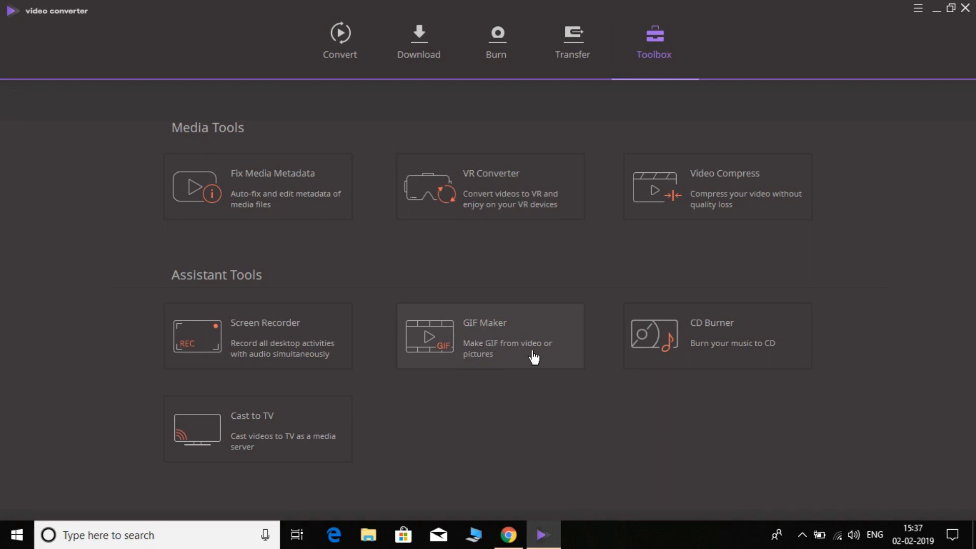
mouse_move(571, 416)
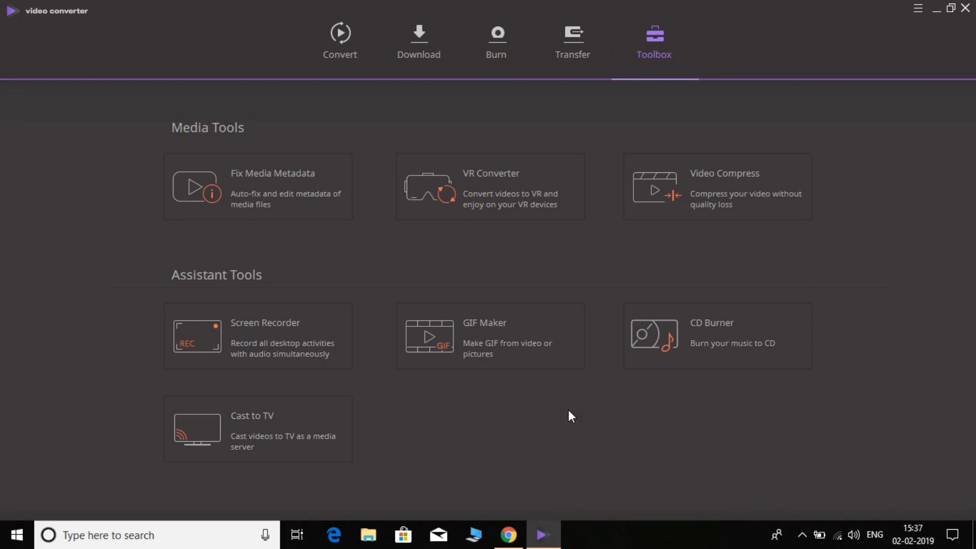
mouse_move(355, 92)
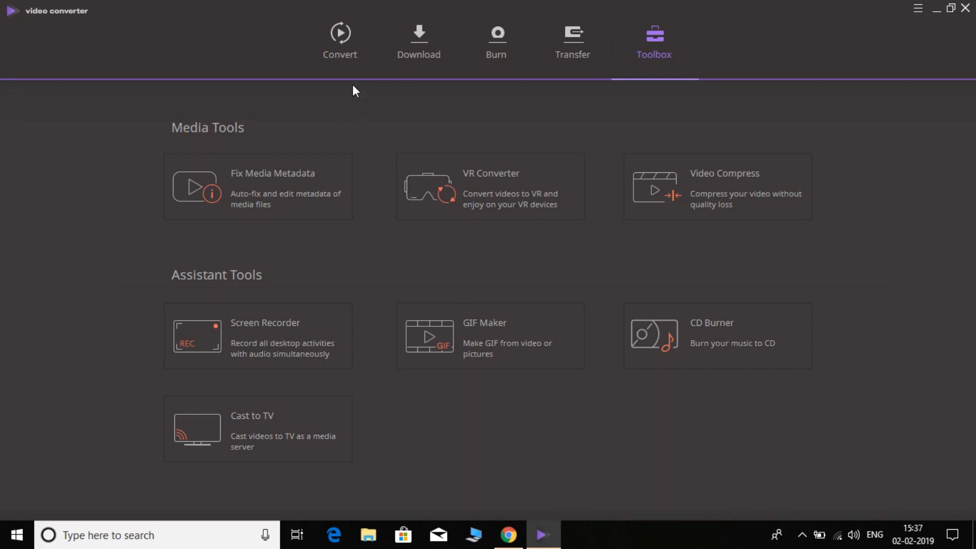
click(340, 37)
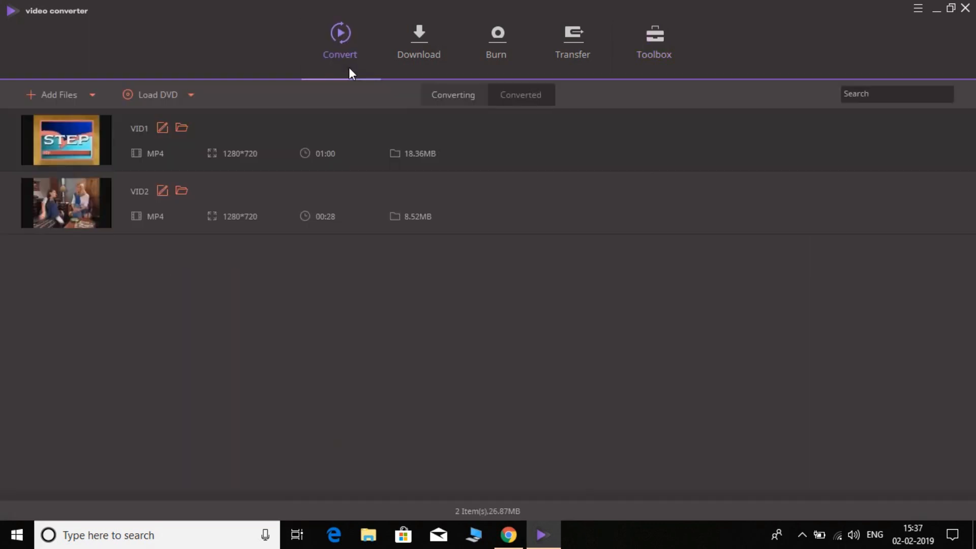